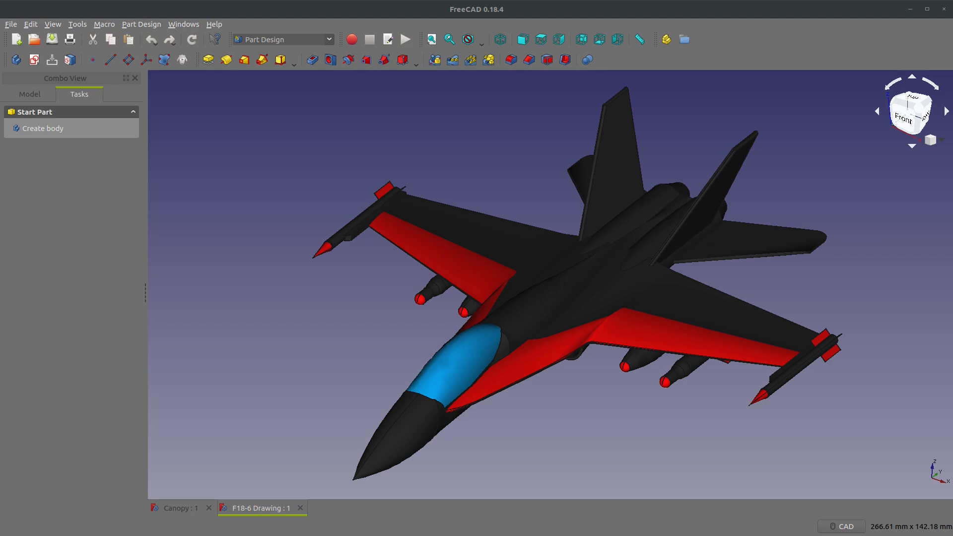
Switch to the Canopy document and view the fuselage reference images from the front.
click(180, 508)
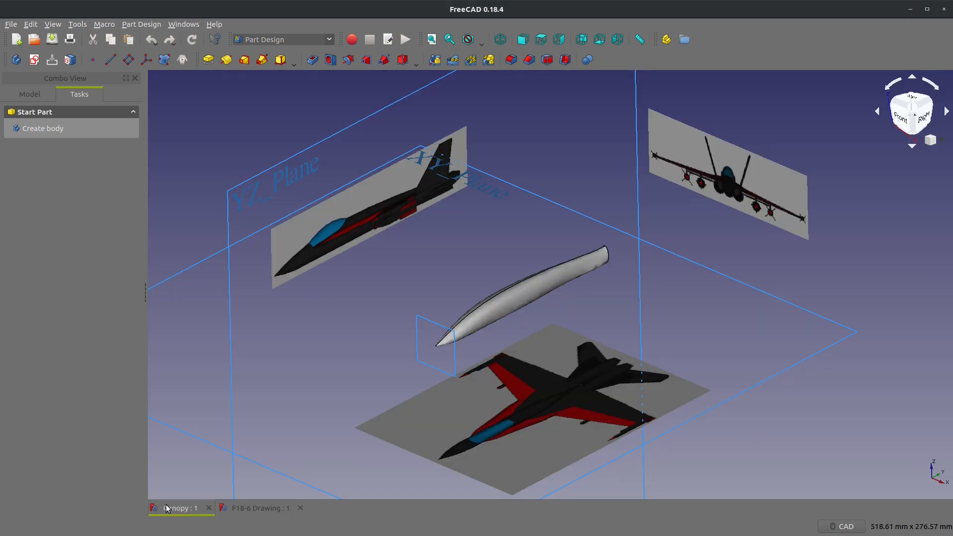
mouse_move(459, 248)
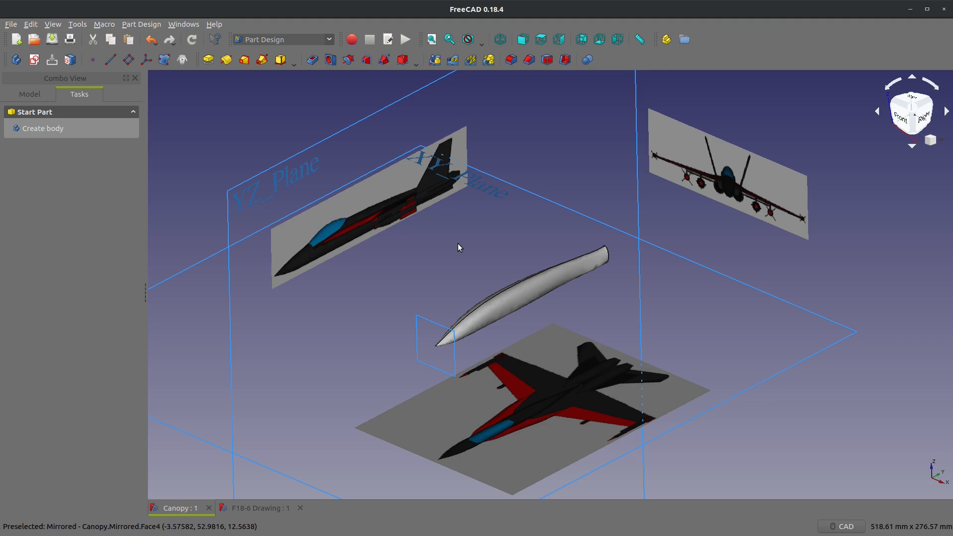
click(522, 39)
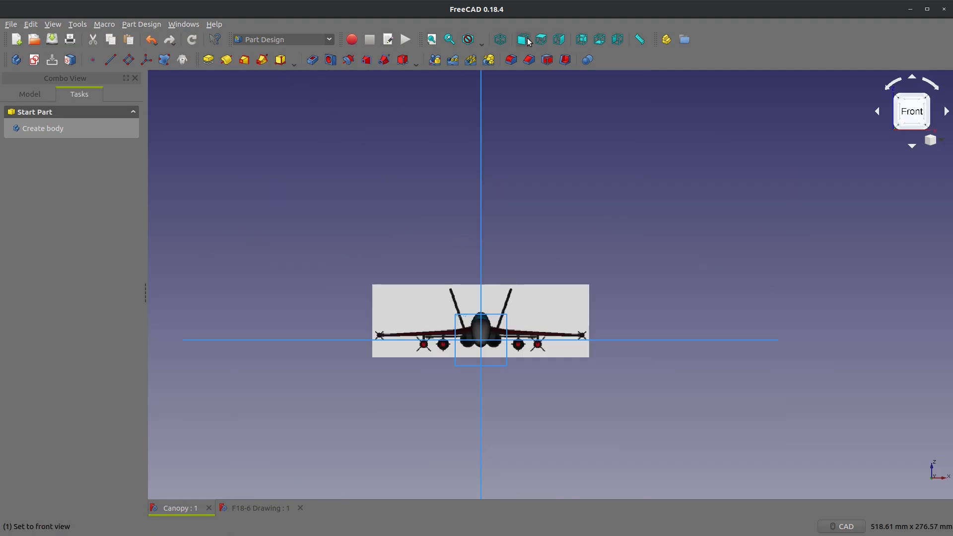
Add a datum plane on XZ_Plane with a Z offset toward the nose and Flip sides enabled.
click(541, 39)
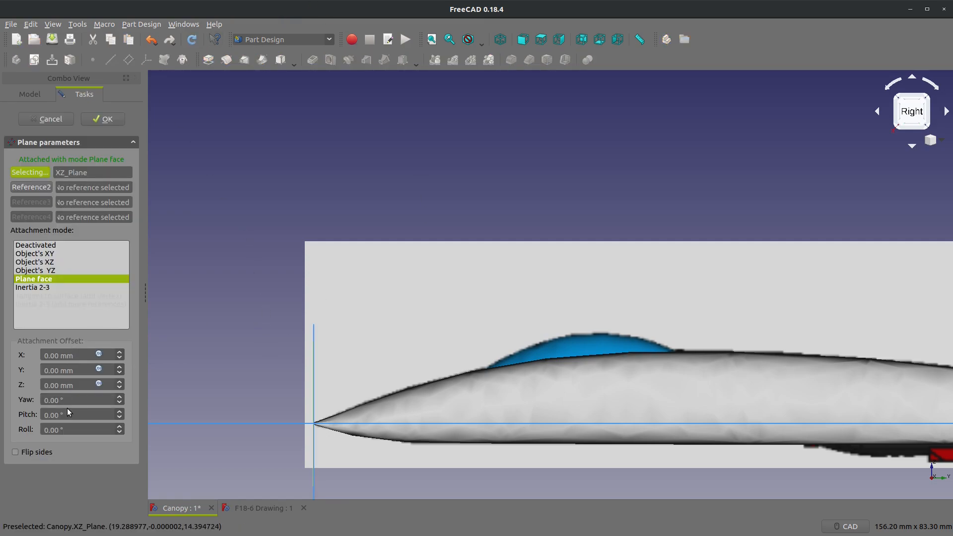
click(119, 381)
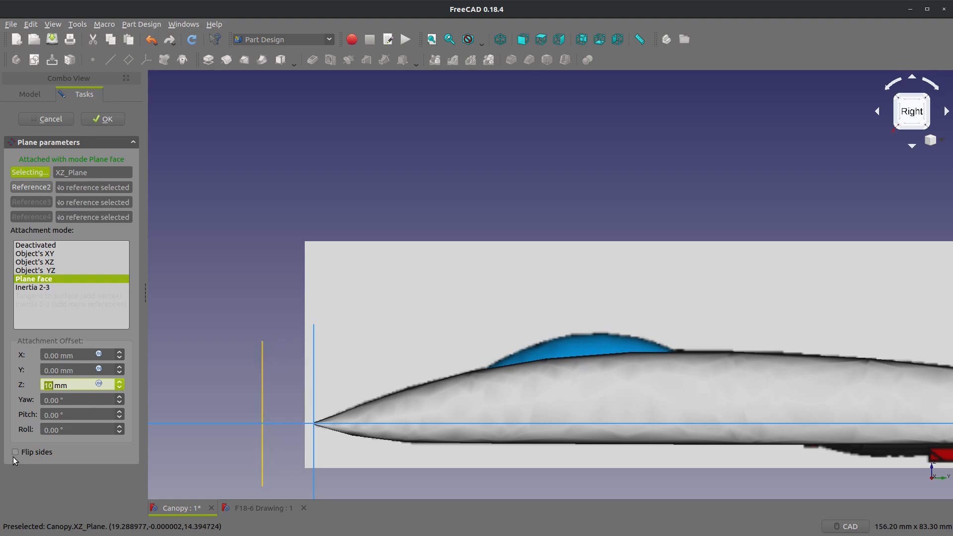
click(15, 452)
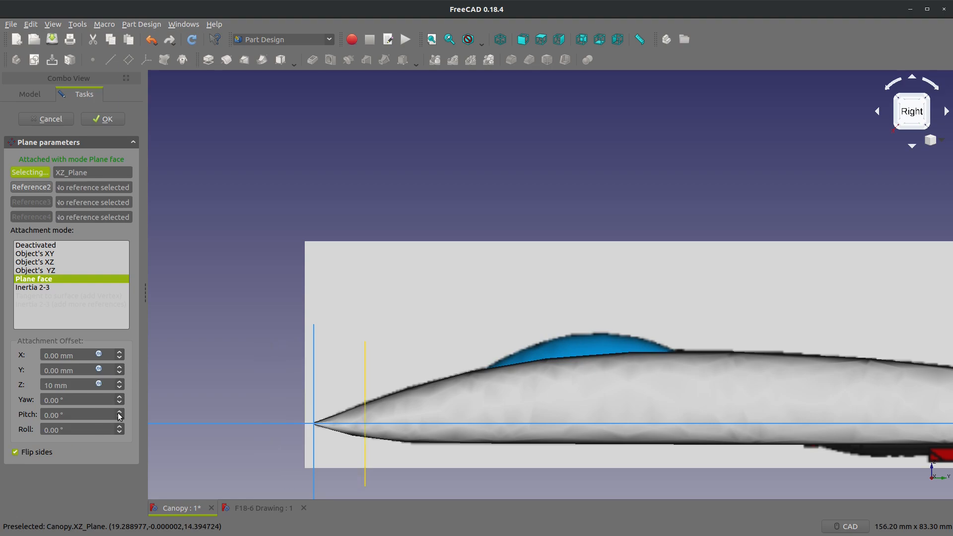
mouse_move(115, 414)
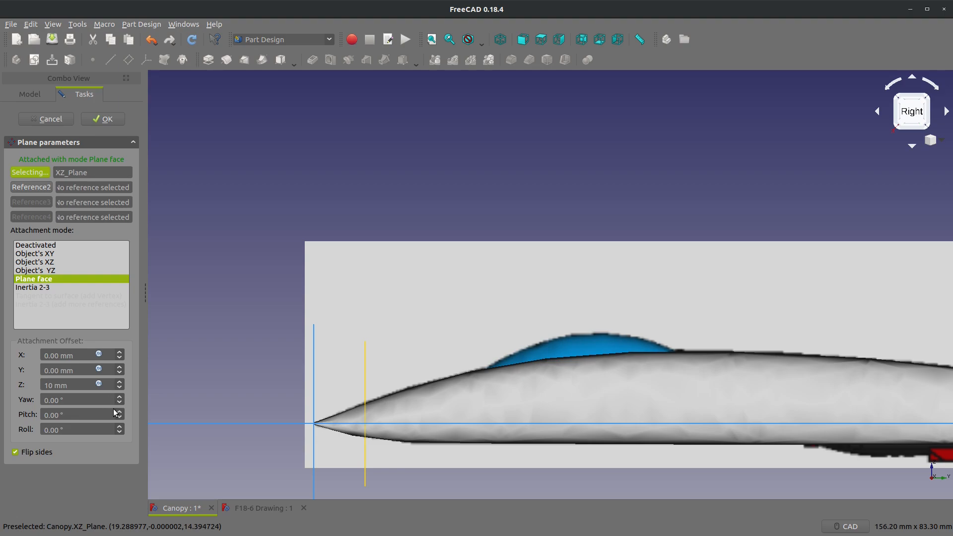
mouse_move(119, 384)
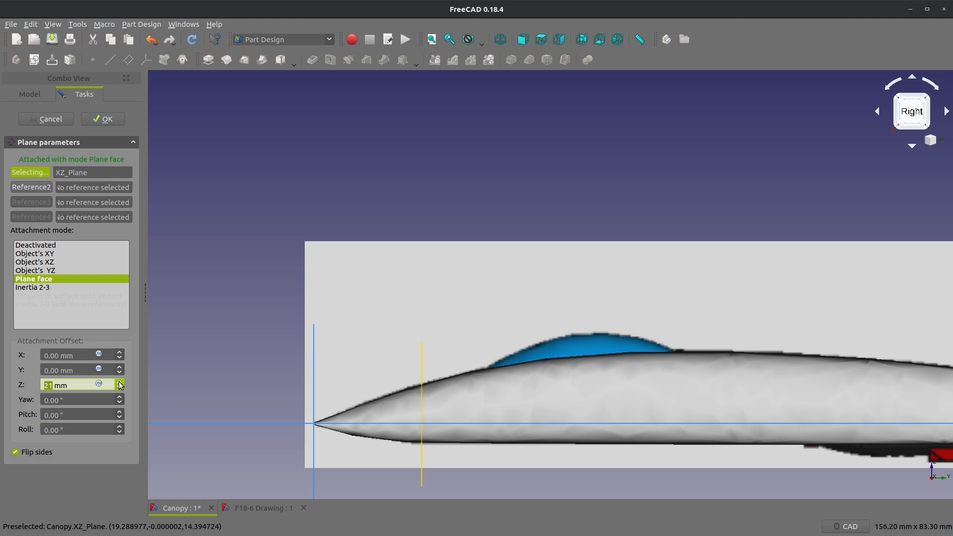
click(119, 381)
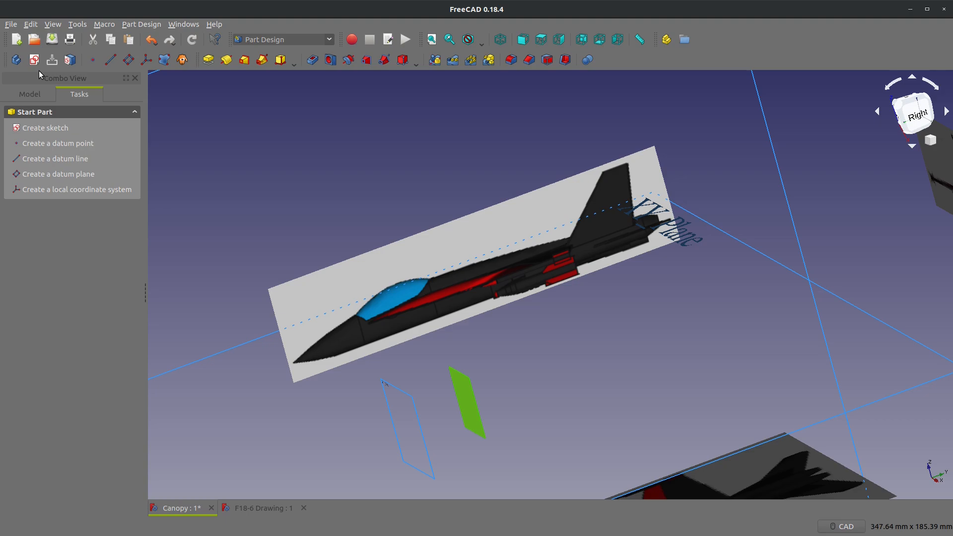
Attach an empty sketch to the datum plane, enable backlight color in Display preferences, then close it.
click(46, 127)
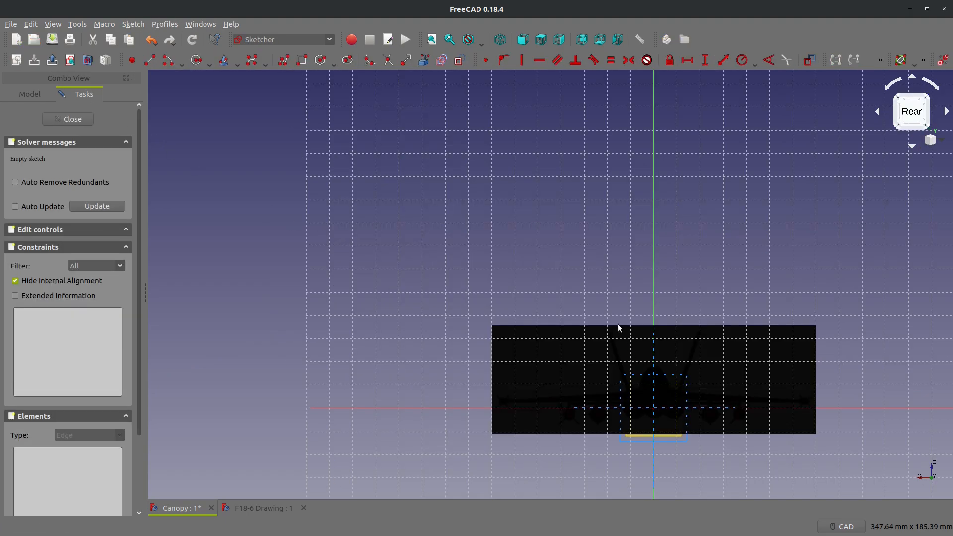
click(30, 24)
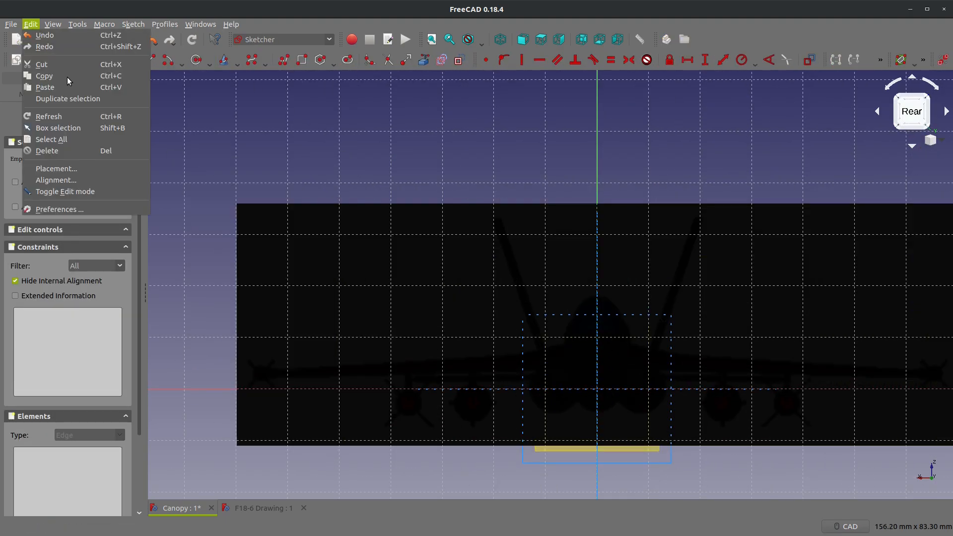
click(59, 209)
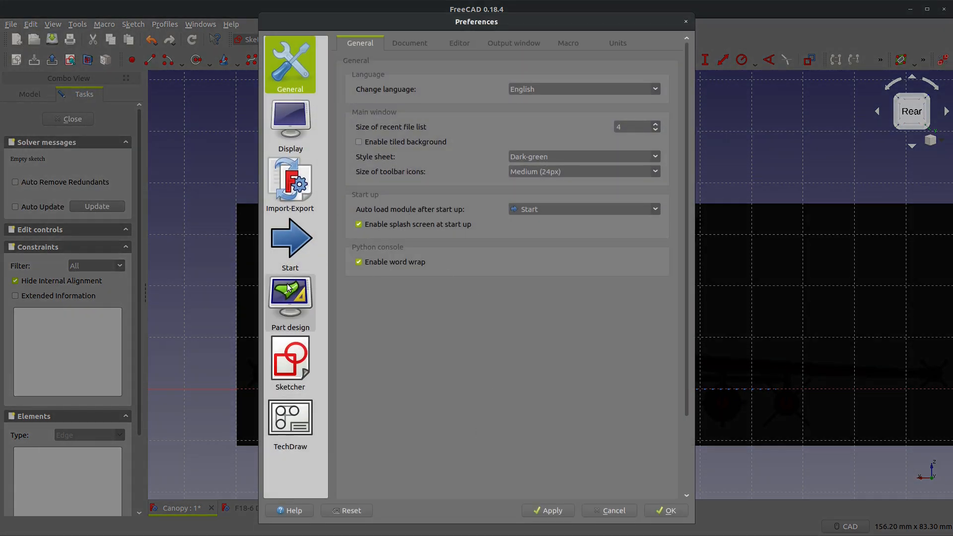
click(290, 124)
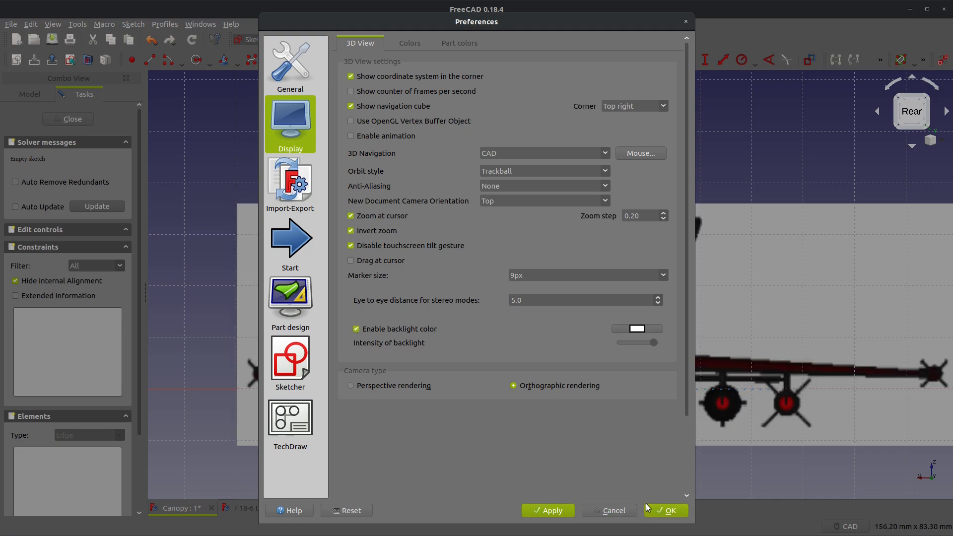
click(663, 509)
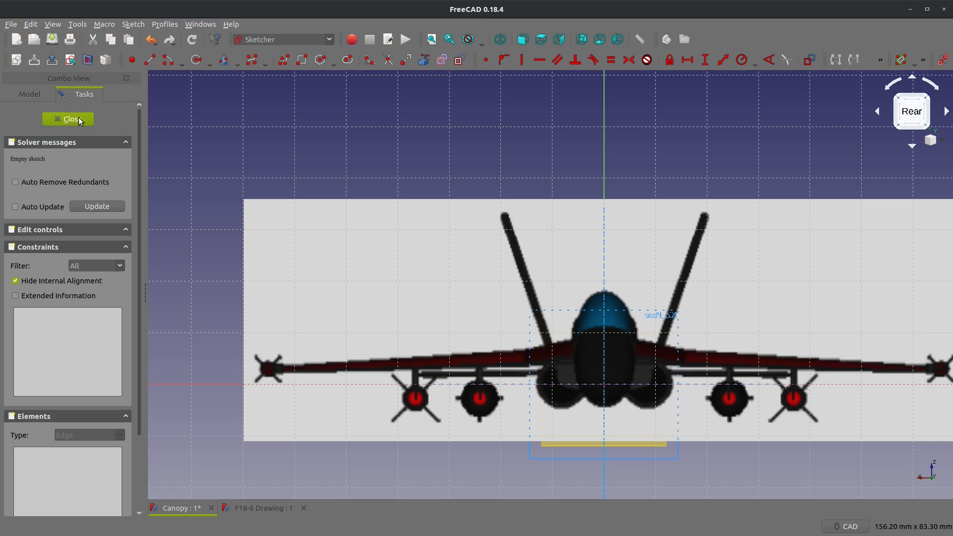
click(68, 119)
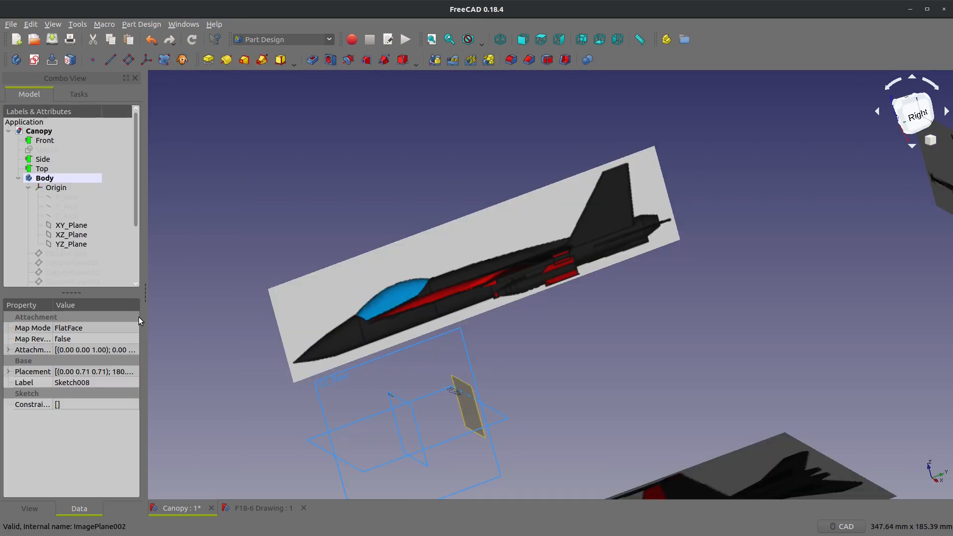
Set Map Reversed to true on Sketch008, recompute, and reopen it zoomed onto the canopy.
click(62, 273)
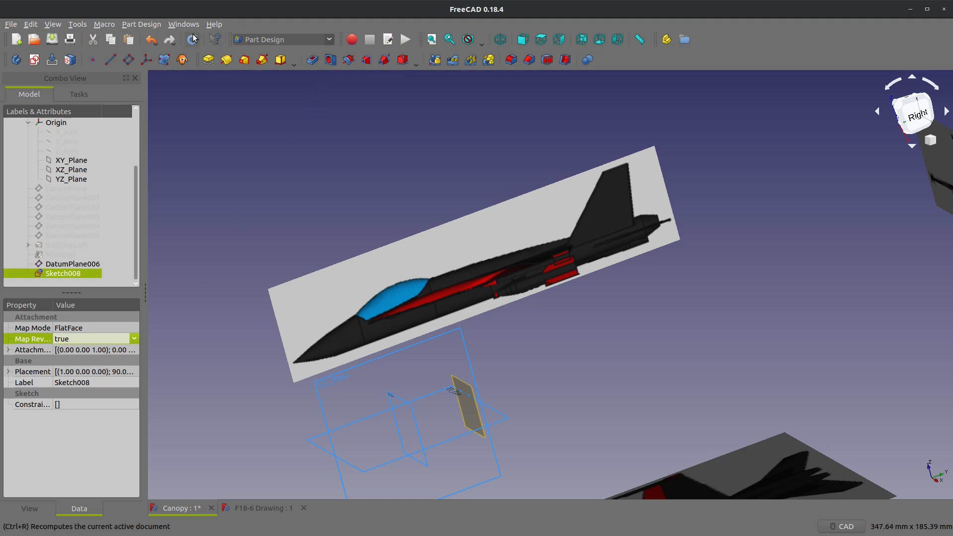
double_click(62, 273)
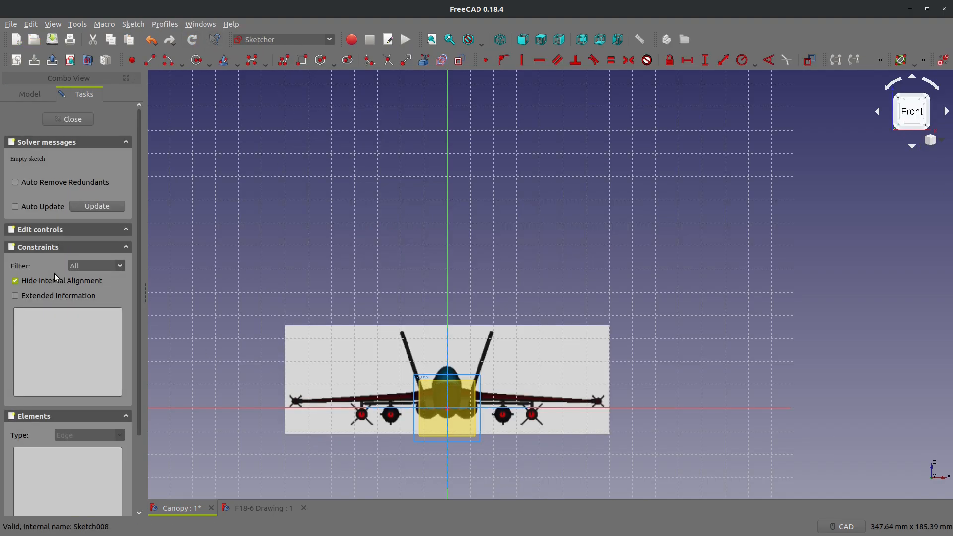
scroll(down, 3)
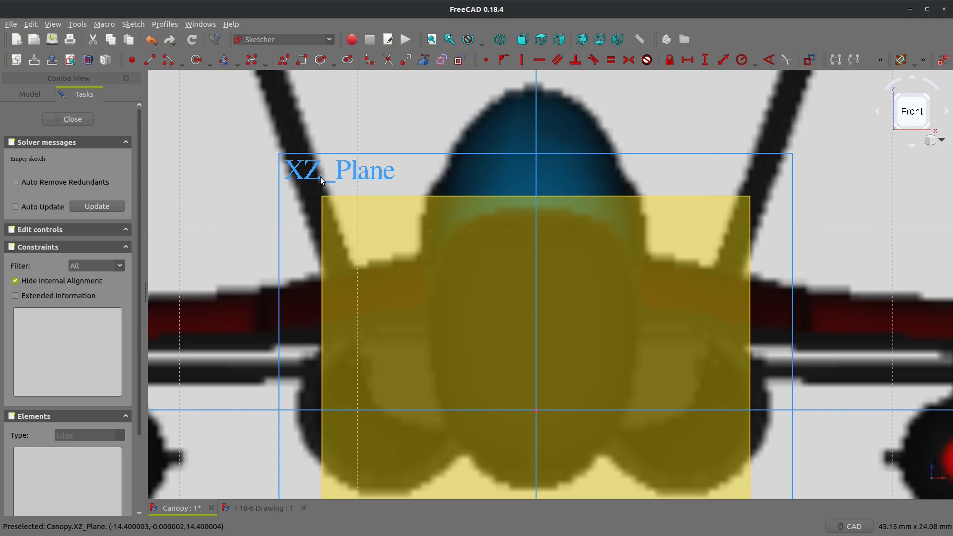
Hide the Mirrored feature and draw a horizontal line symmetric about the V axis.
click(29, 94)
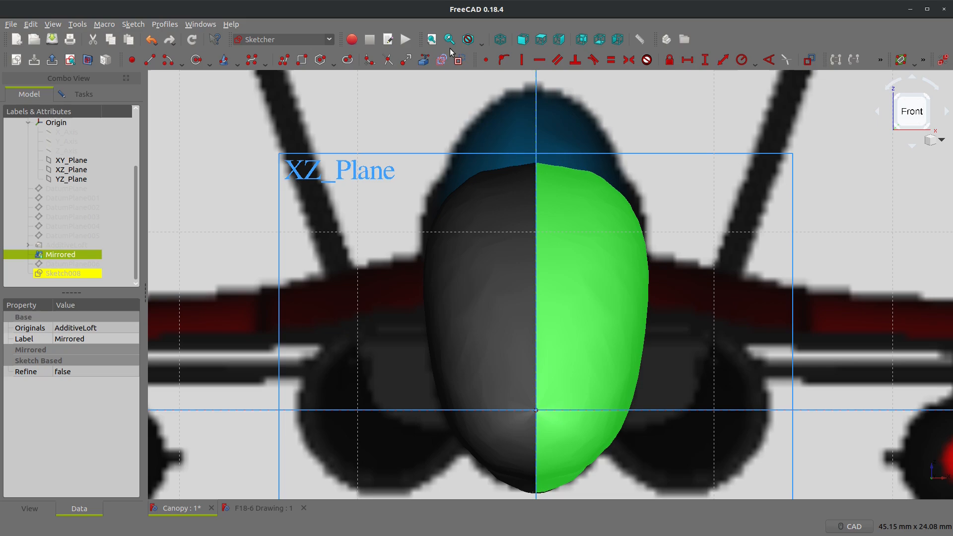
click(469, 38)
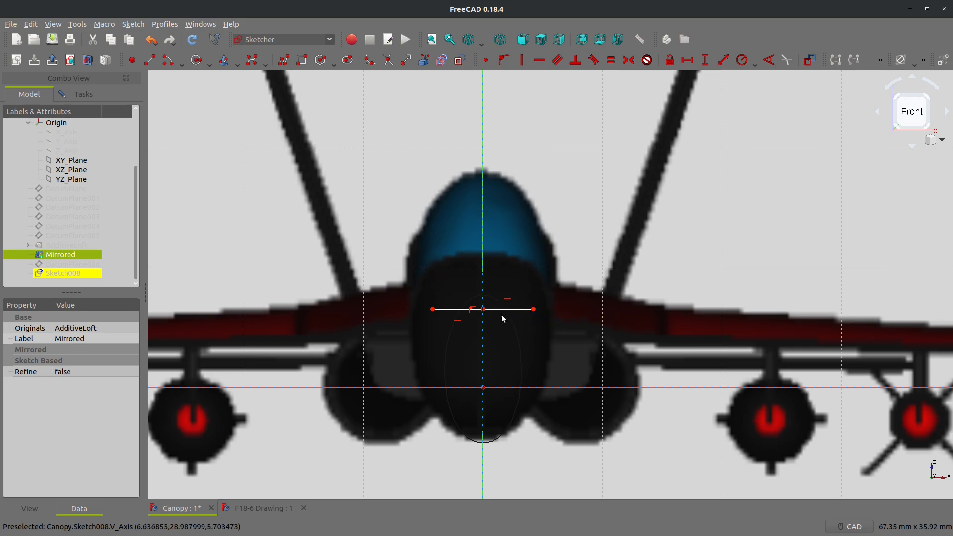
Constrain equal line halves, add a B-spline through the line ends at 0.7 mm height, and close.
click(504, 310)
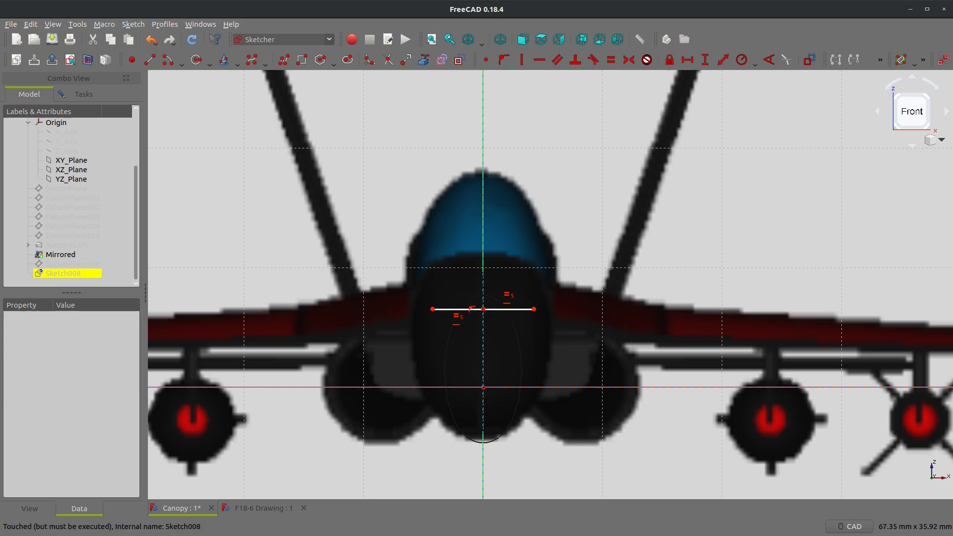
mouse_move(417, 473)
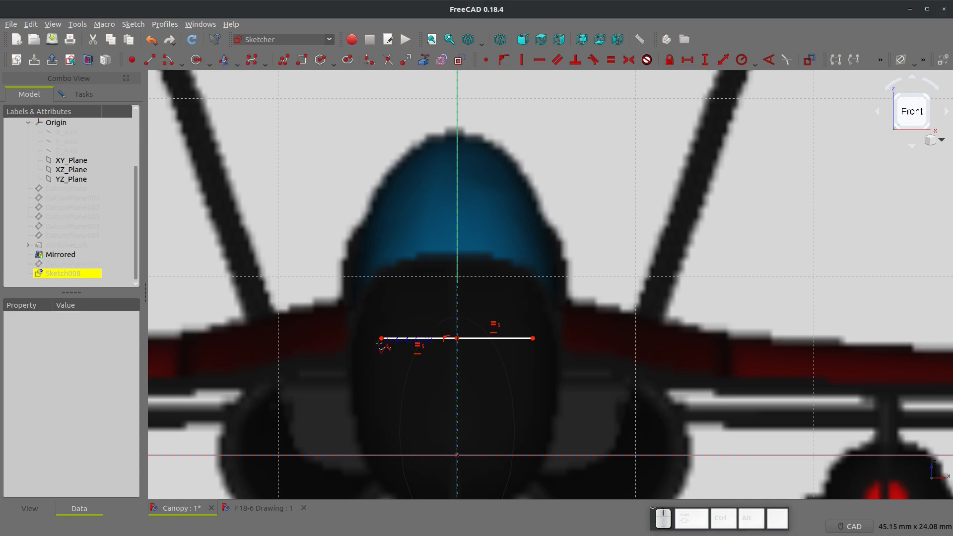
mouse_move(381, 338)
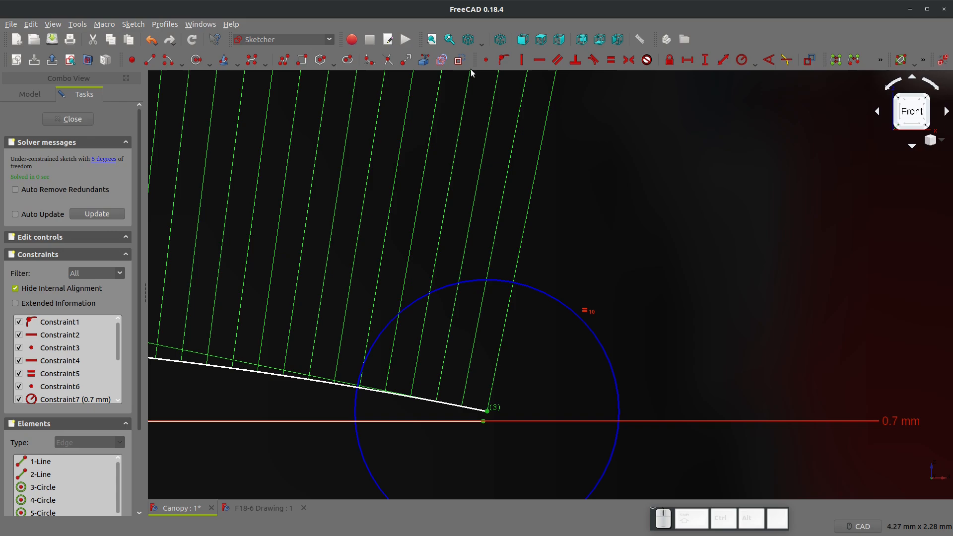
scroll(down, 3)
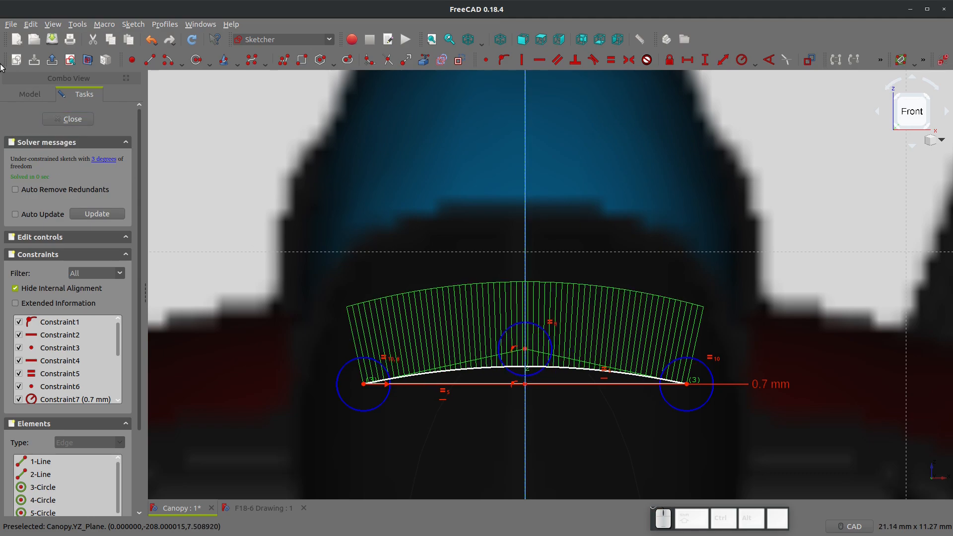
click(67, 118)
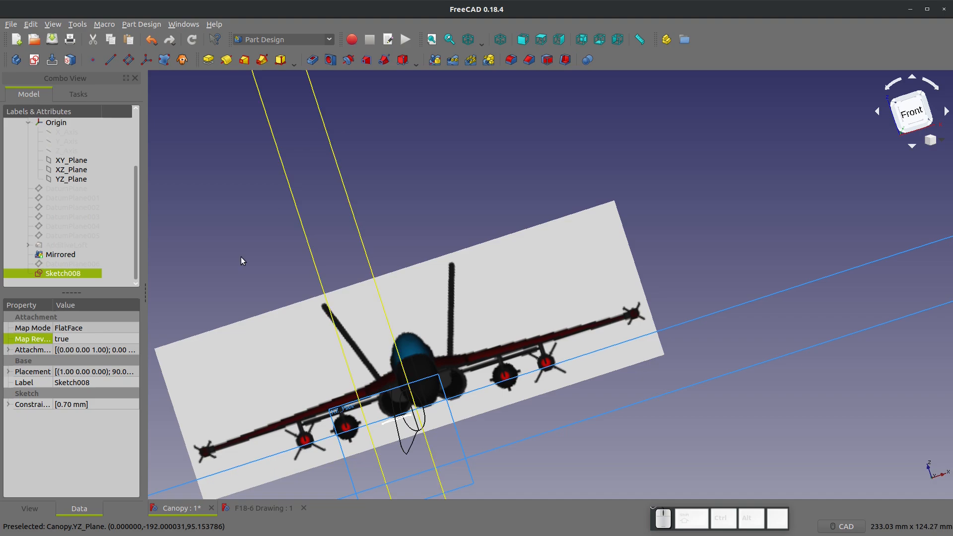
click(480, 39)
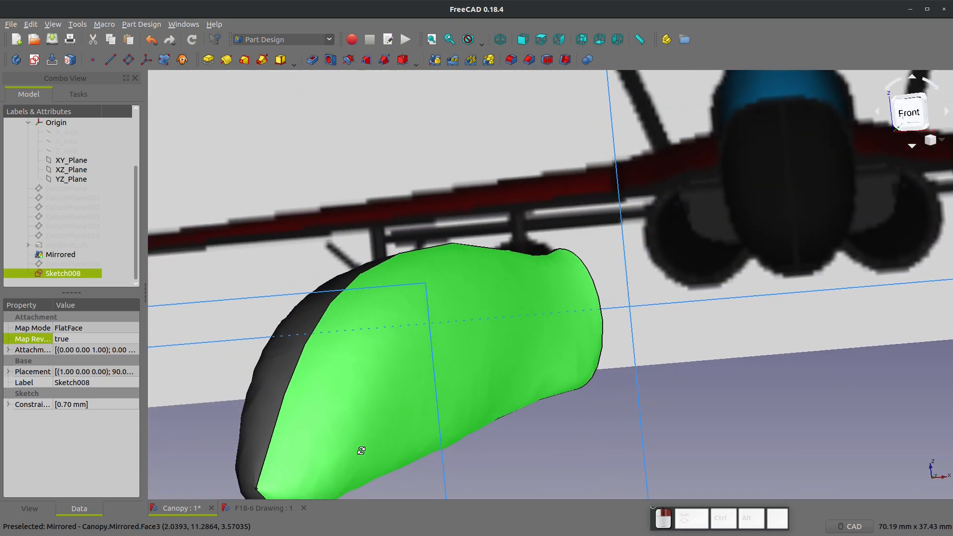
drag(362, 450, 526, 308)
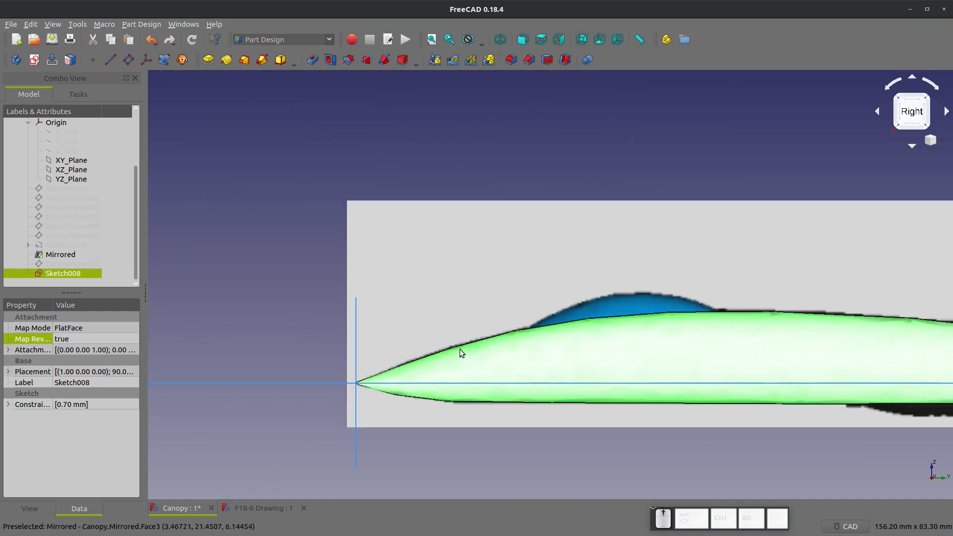
click(71, 170)
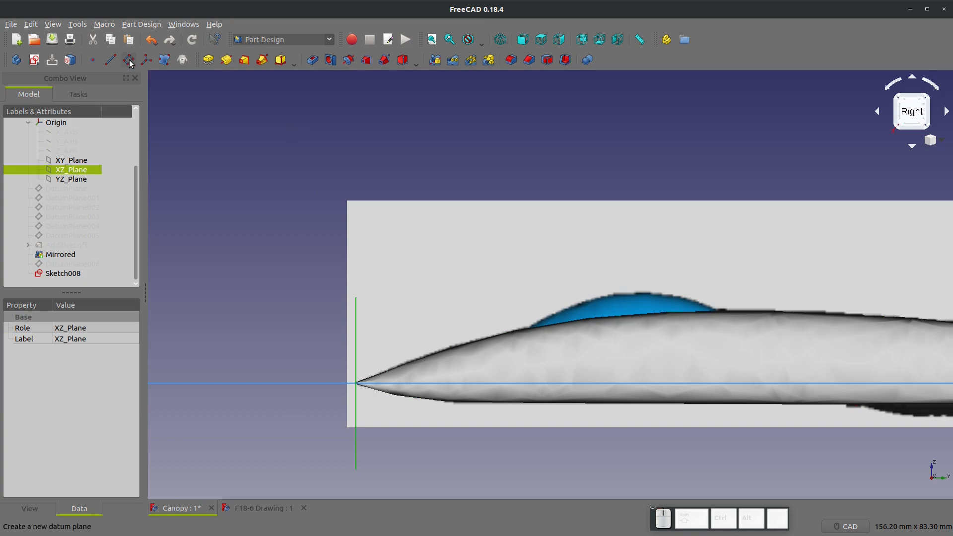
Create a datum plane on XZ_Plane offset 55 mm along the fuselage and start a sketch on it.
click(128, 59)
text(20)
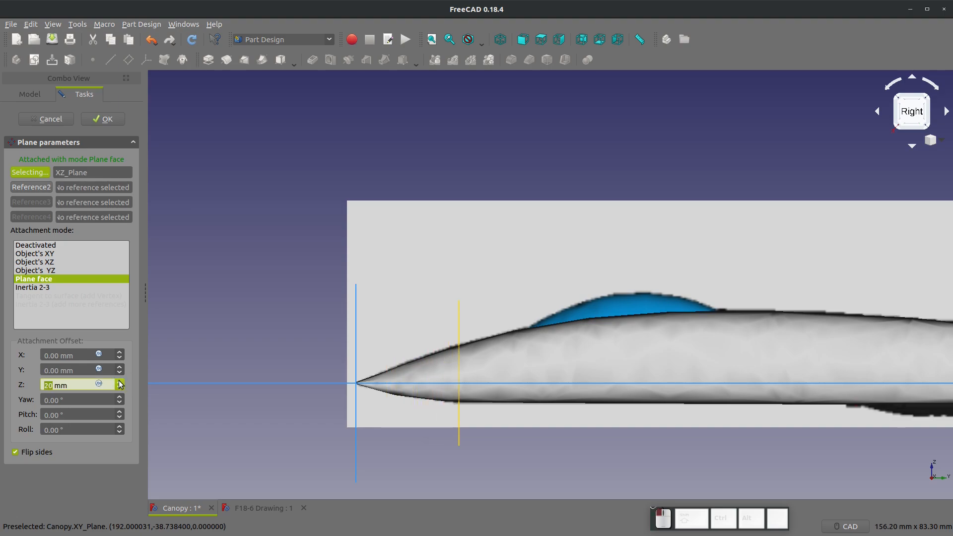
click(119, 382)
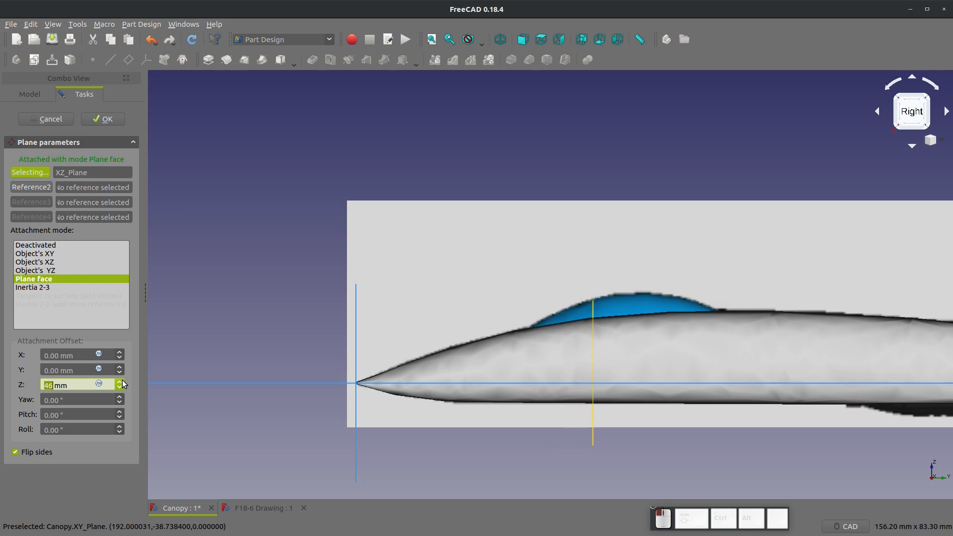
click(119, 382)
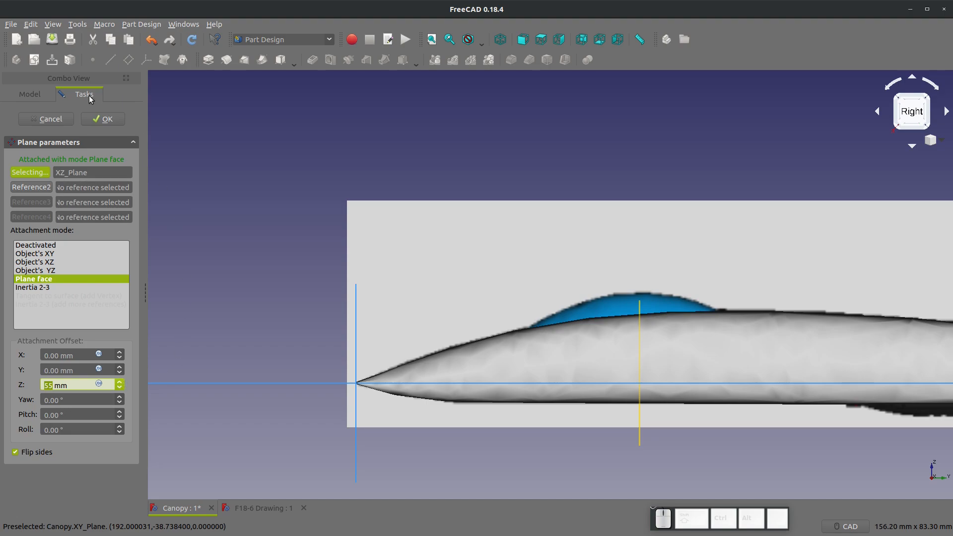
click(102, 118)
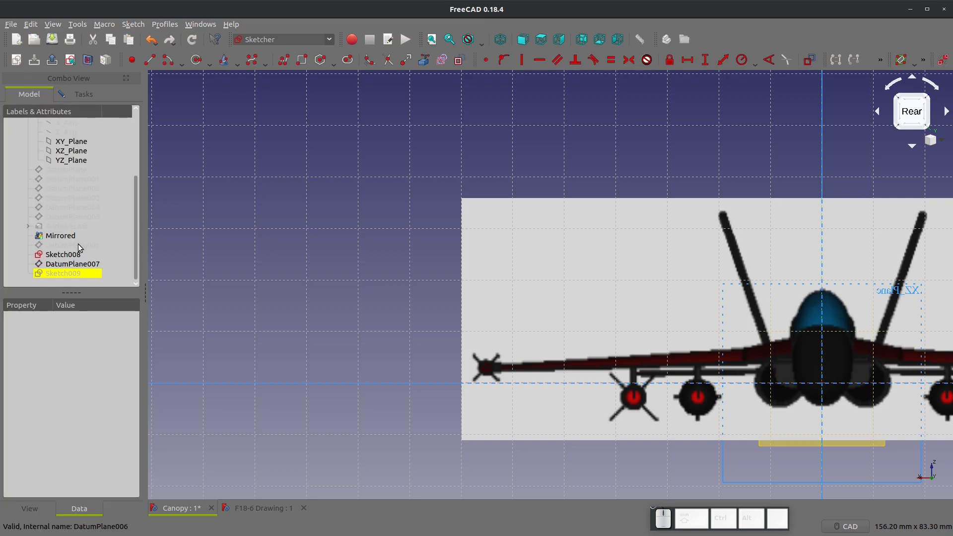
Compare with DatumPlane007's attachment and set Sketch009's Map Reversed to true.
click(72, 263)
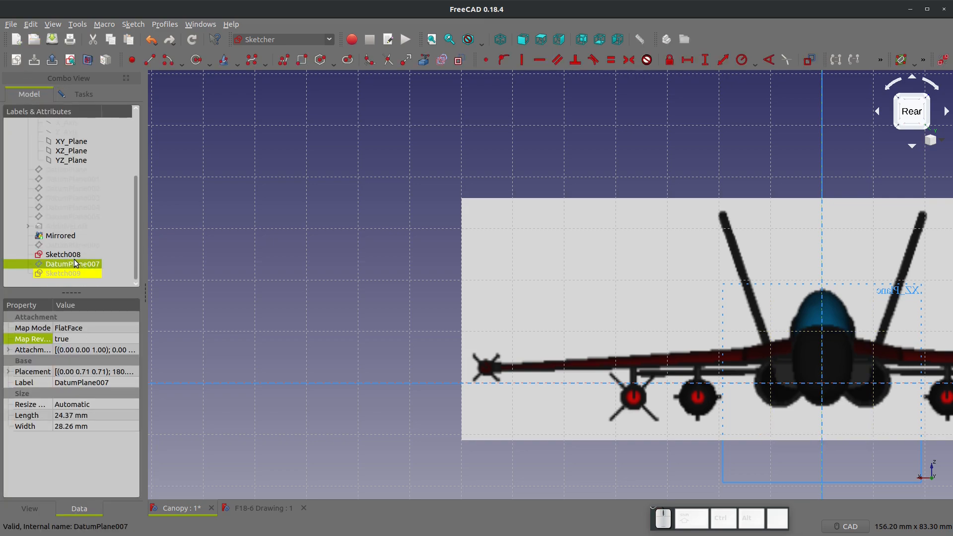
click(63, 273)
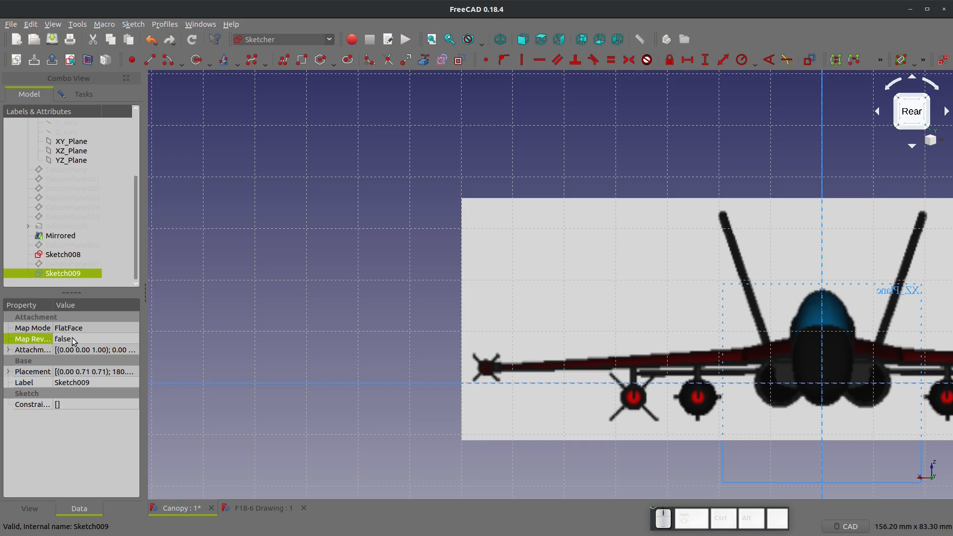
click(95, 338)
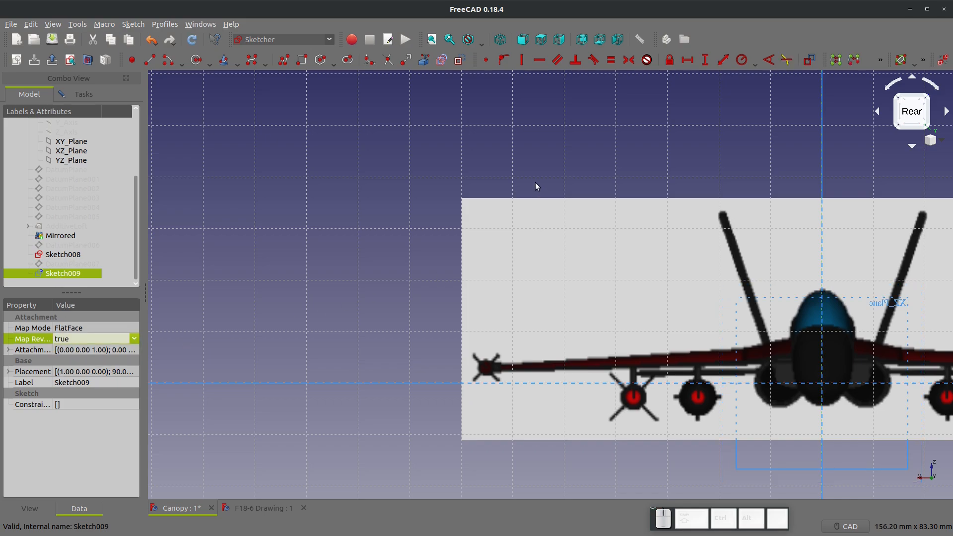
mouse_move(400, 298)
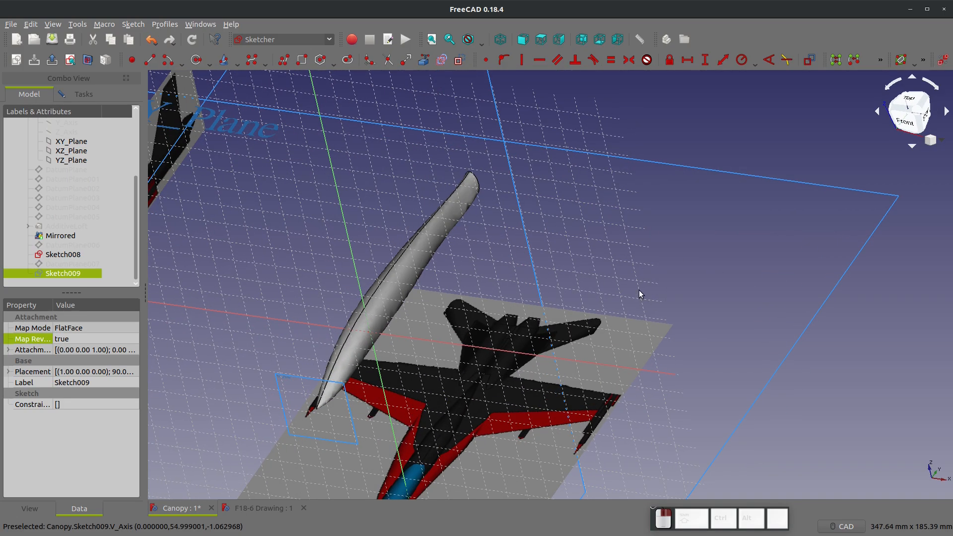
click(907, 119)
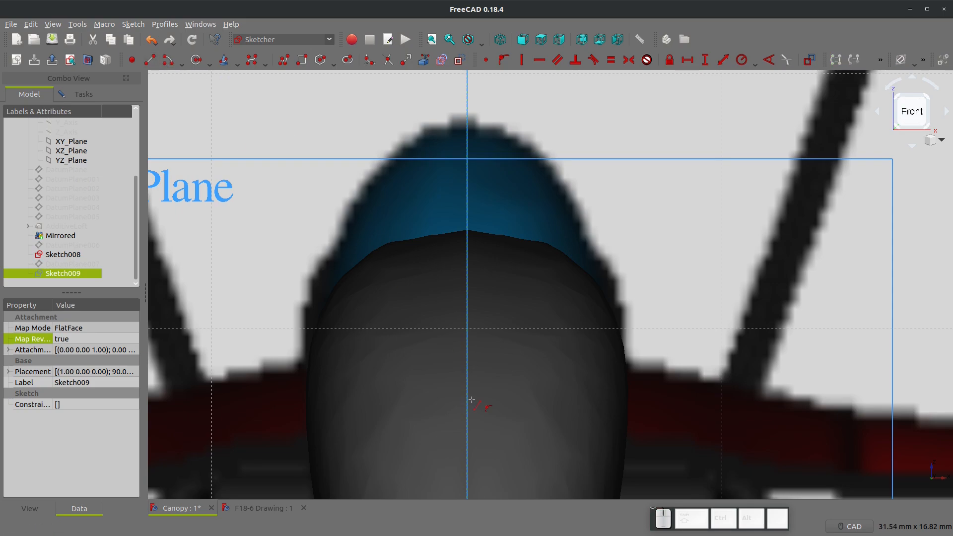
mouse_move(473, 378)
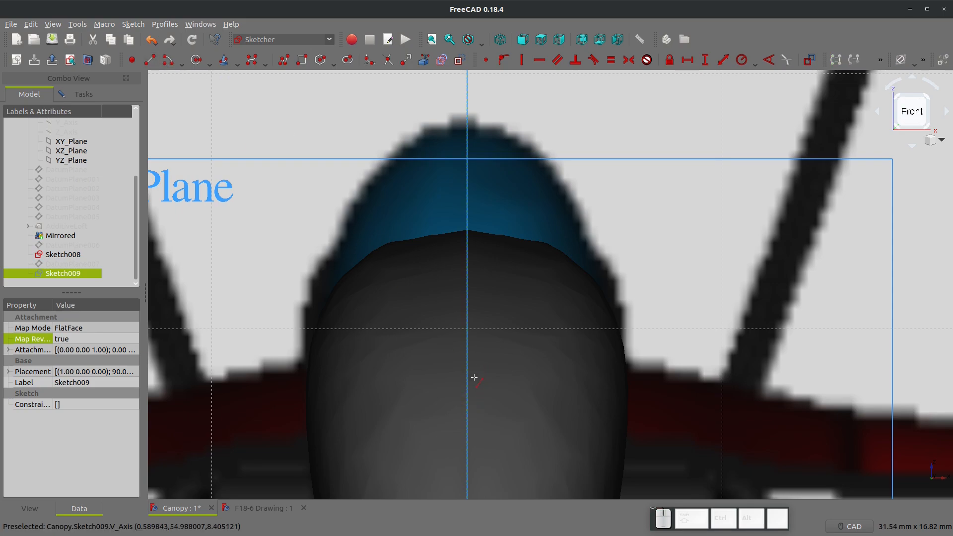
mouse_move(585, 394)
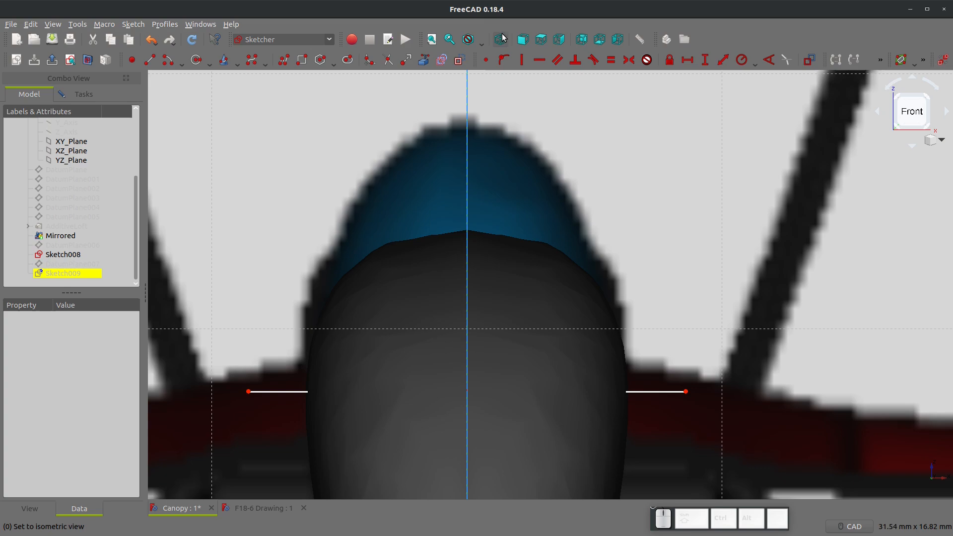
Draw the horizontal base lines on the canopy from the front view.
click(467, 39)
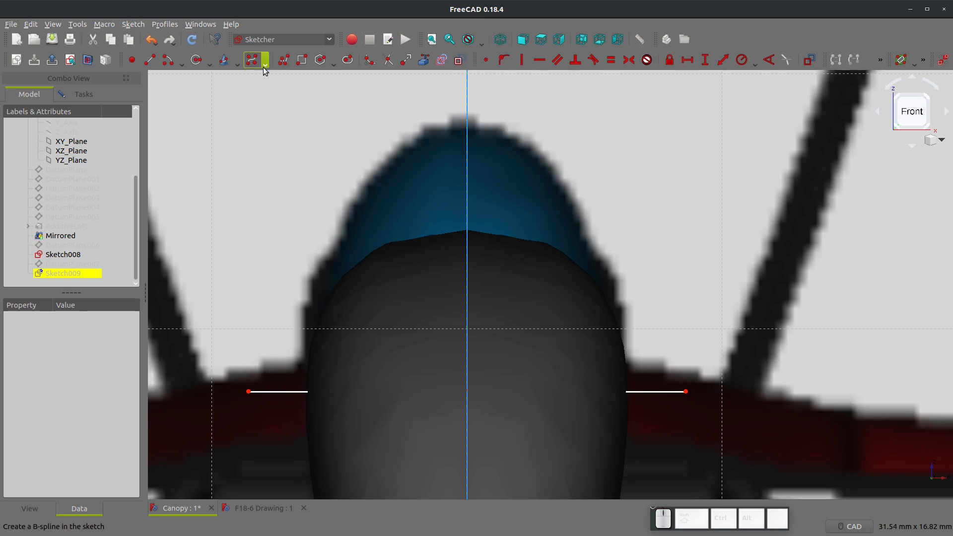
mouse_move(247, 390)
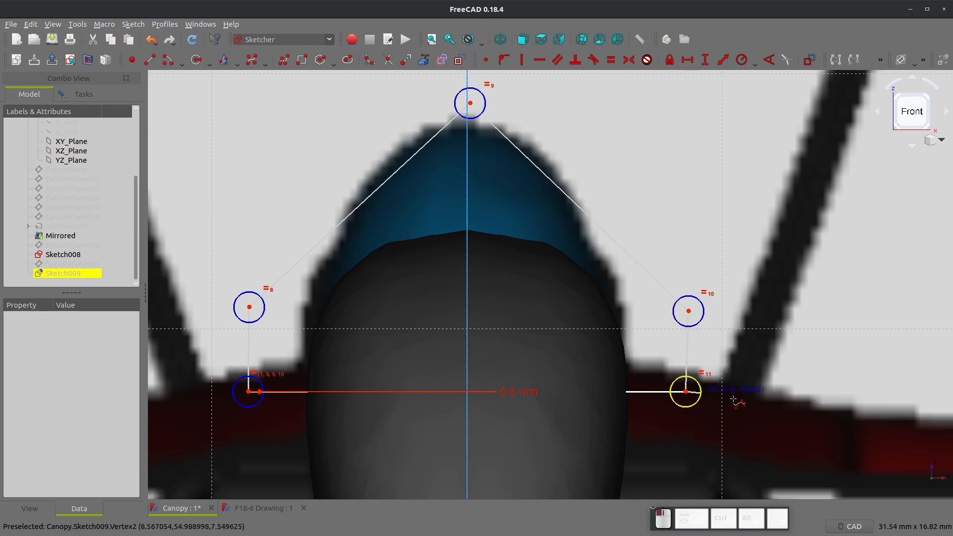
Draw a B-spline between the base line ends, drag its control points to fit the canopy, and close.
click(62, 273)
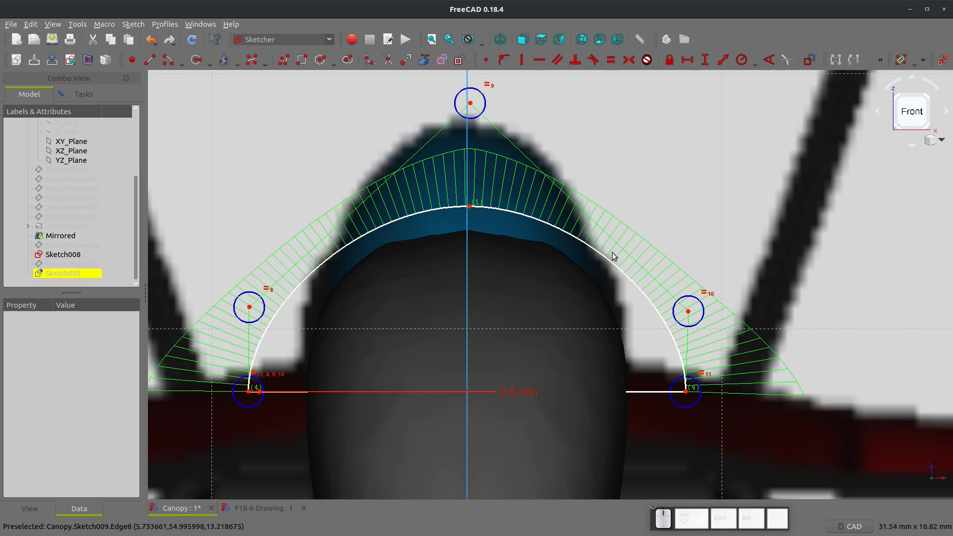
mouse_move(485, 122)
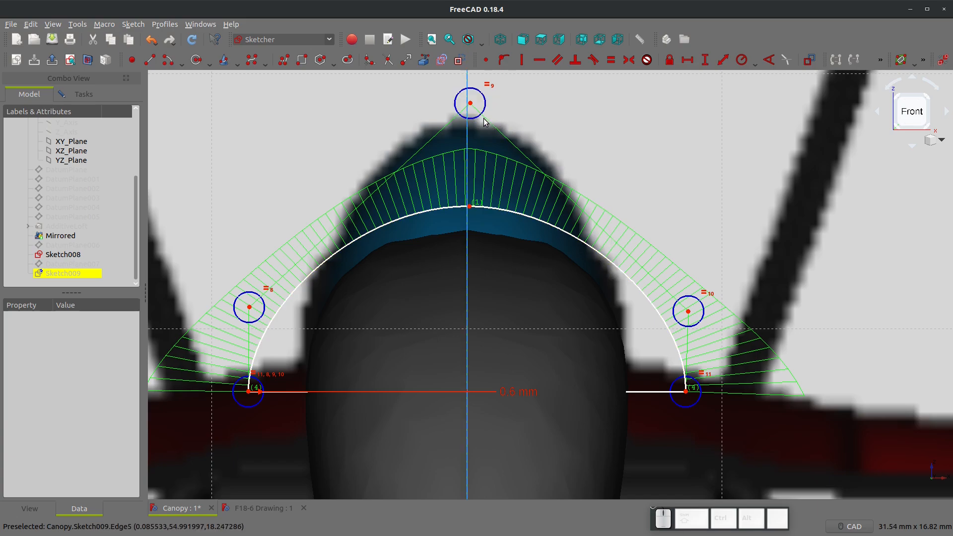
mouse_move(613, 232)
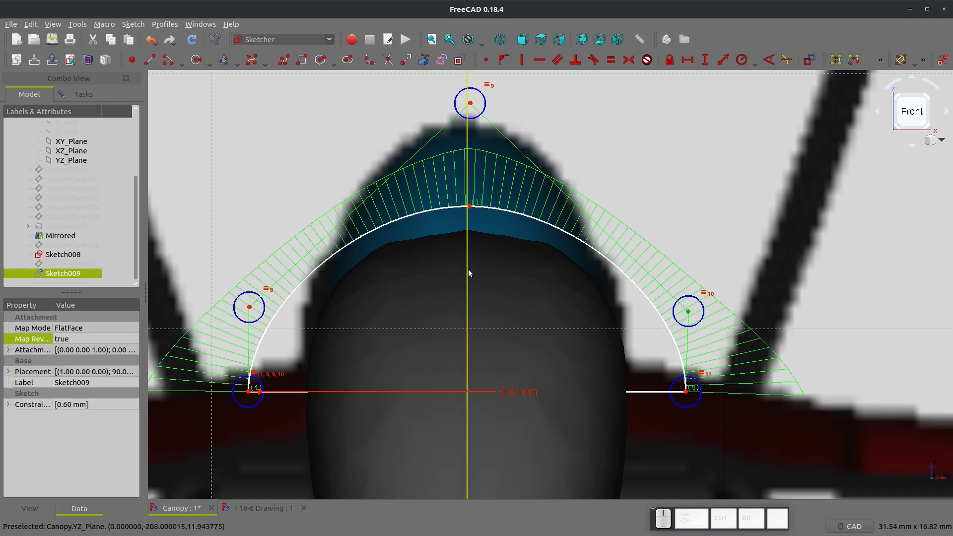
mouse_move(248, 308)
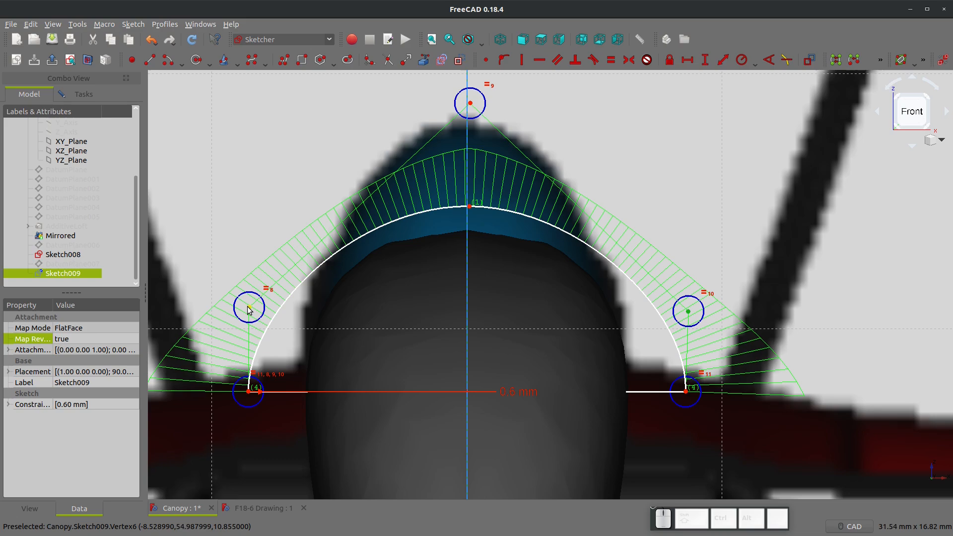
mouse_move(683, 308)
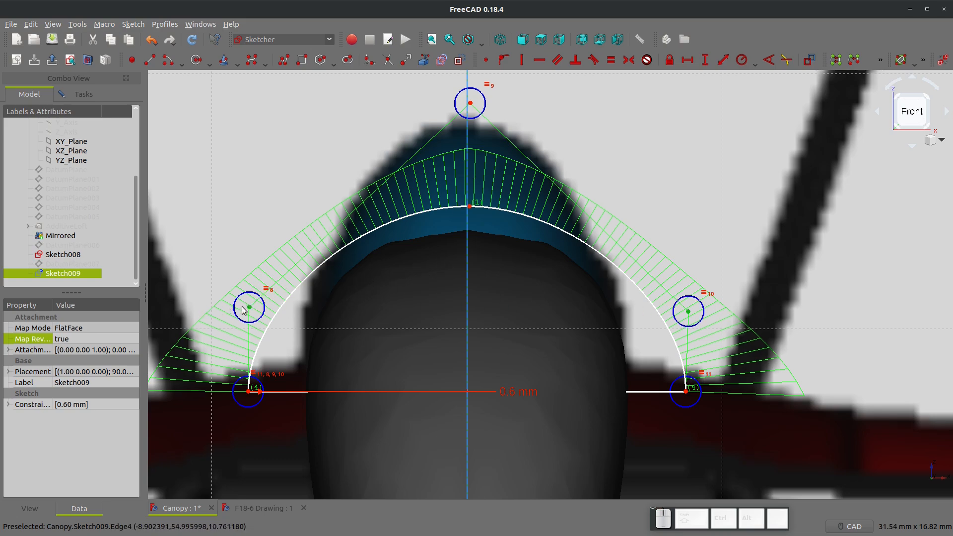
mouse_move(733, 125)
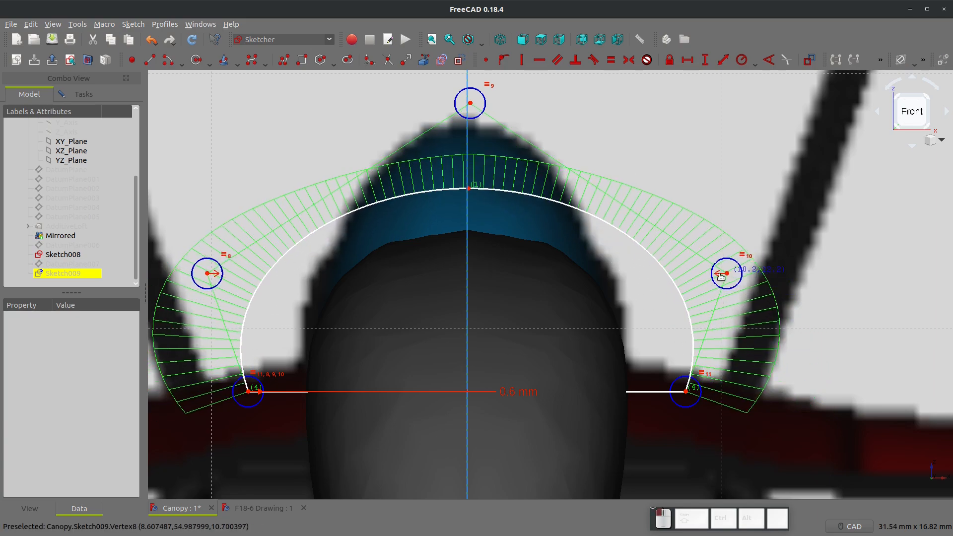
drag(726, 273, 747, 229)
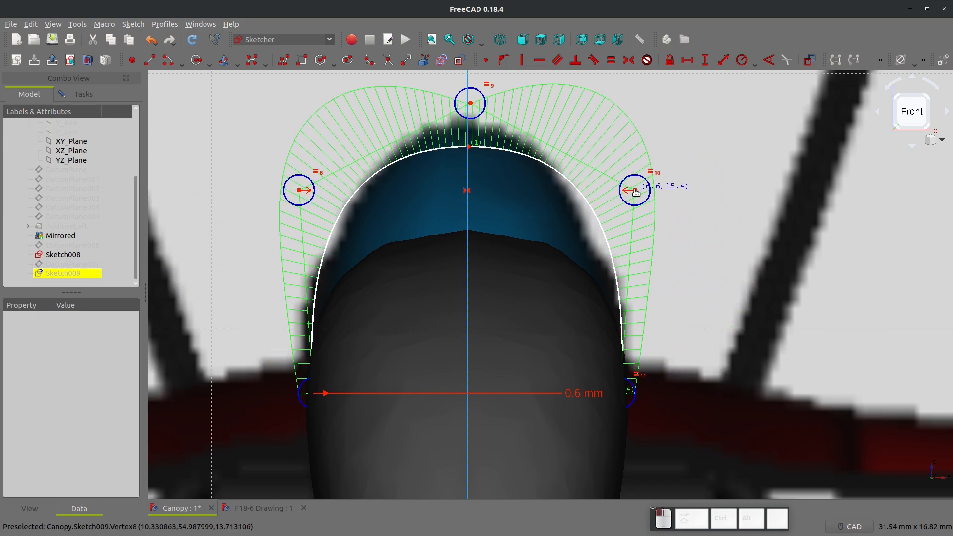
drag(634, 190, 643, 239)
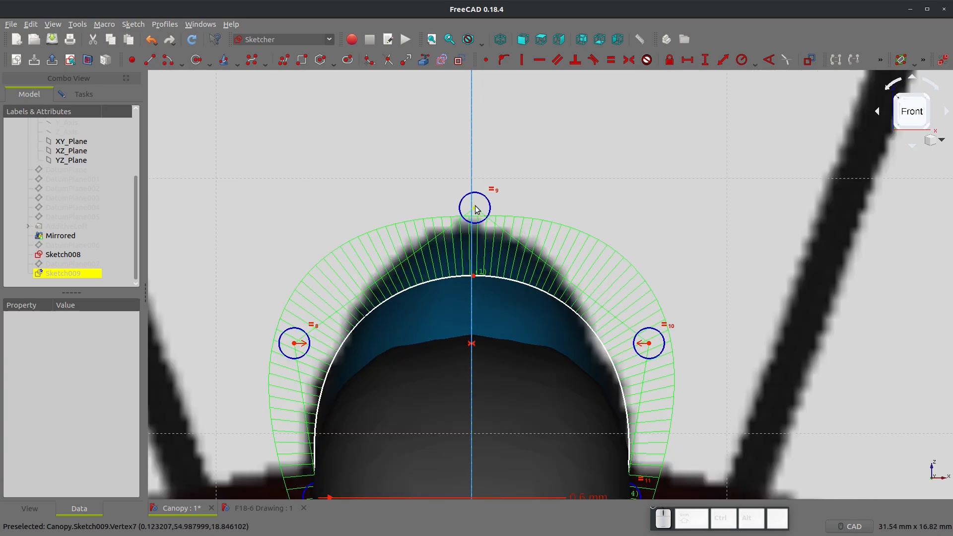
drag(475, 206, 475, 98)
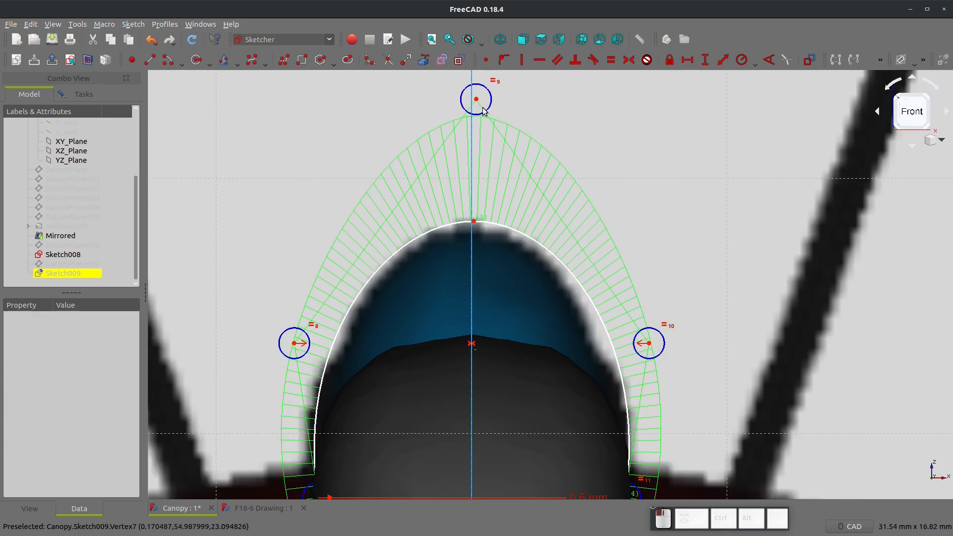
mouse_move(647, 344)
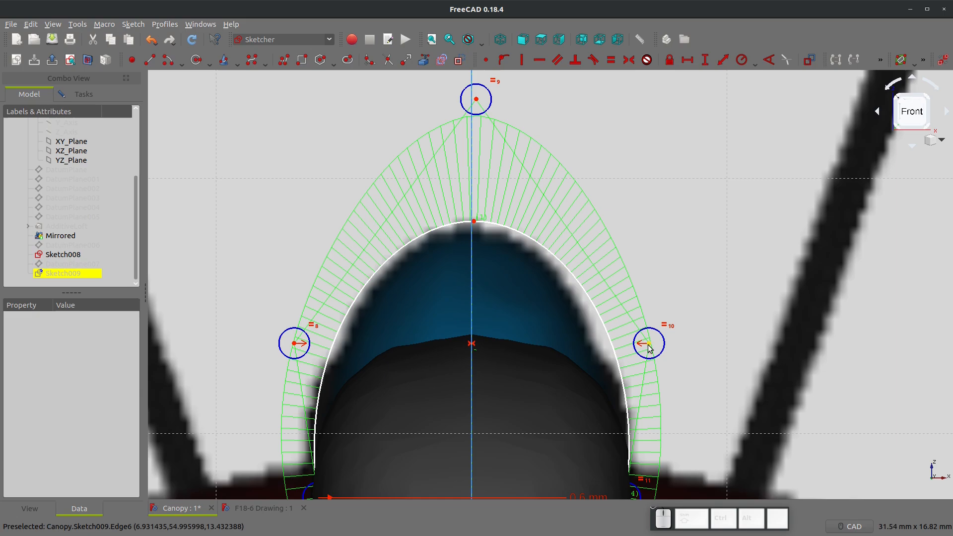
scroll(down, 3)
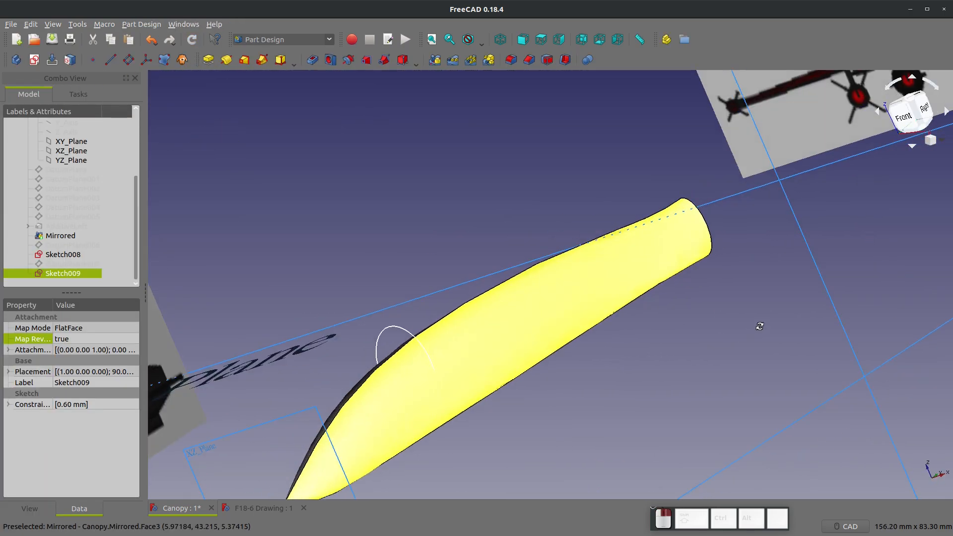
From the Right view, add a flipped XZ_Plane datum plane offset 72 mm.
click(917, 110)
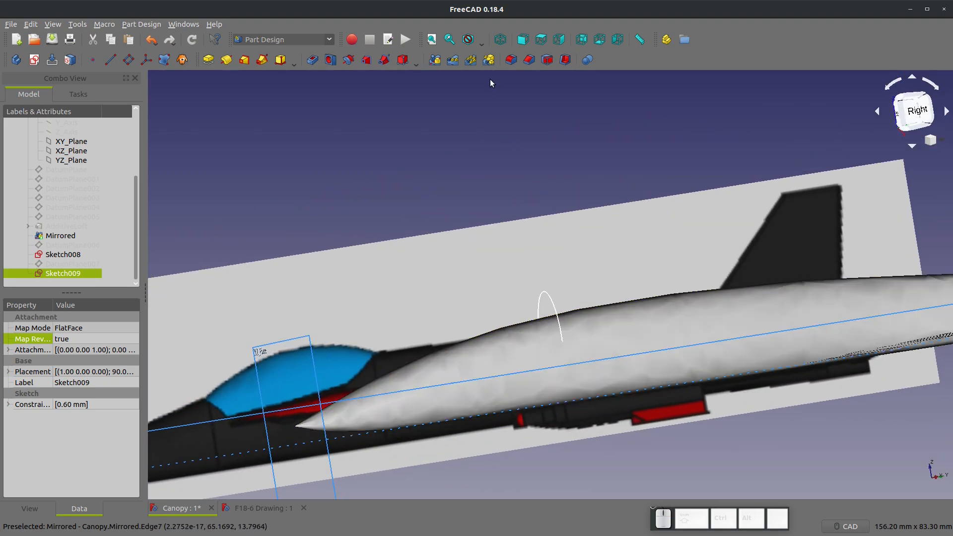
click(521, 38)
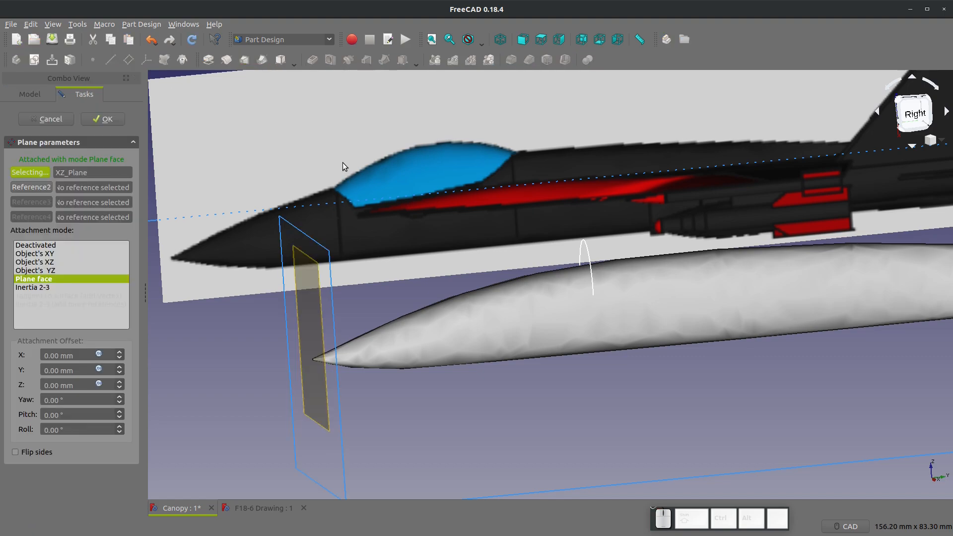
click(14, 452)
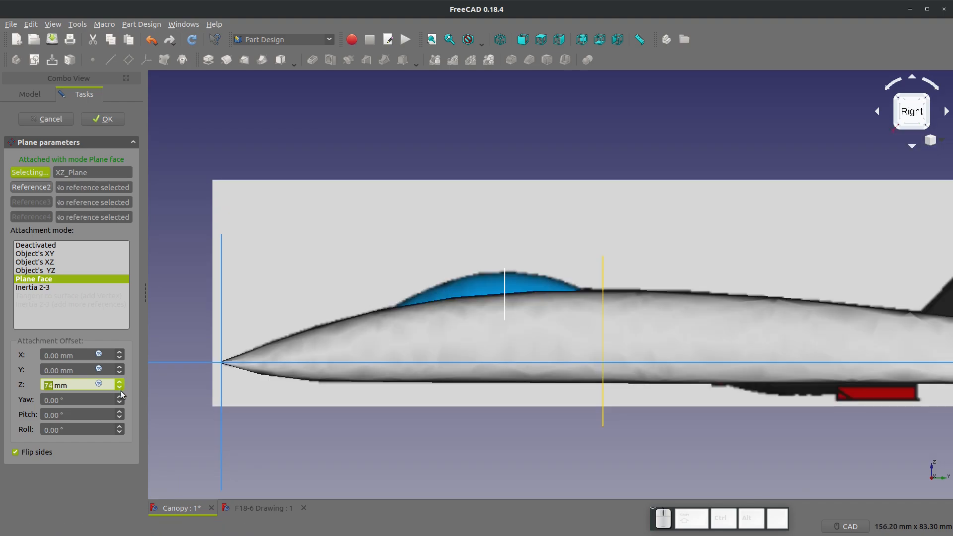
click(120, 388)
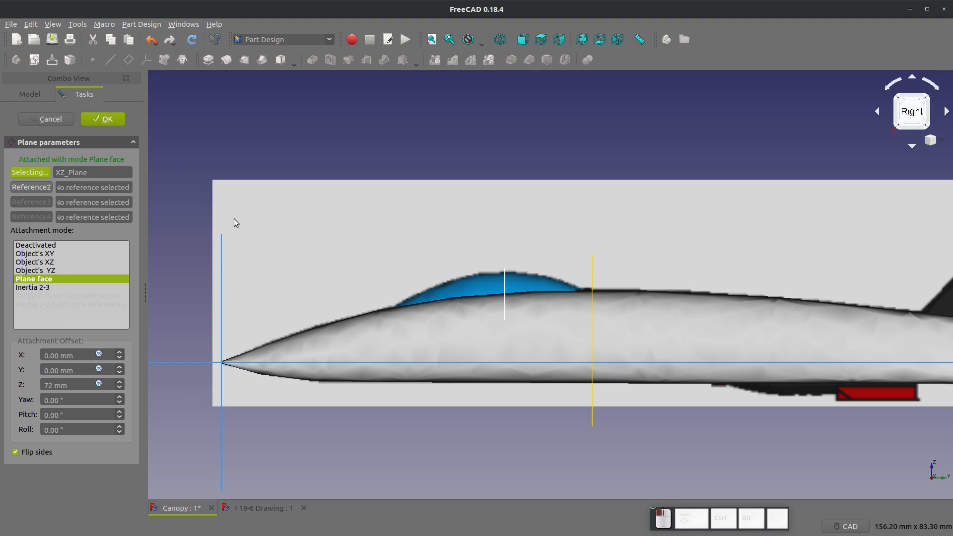
click(102, 119)
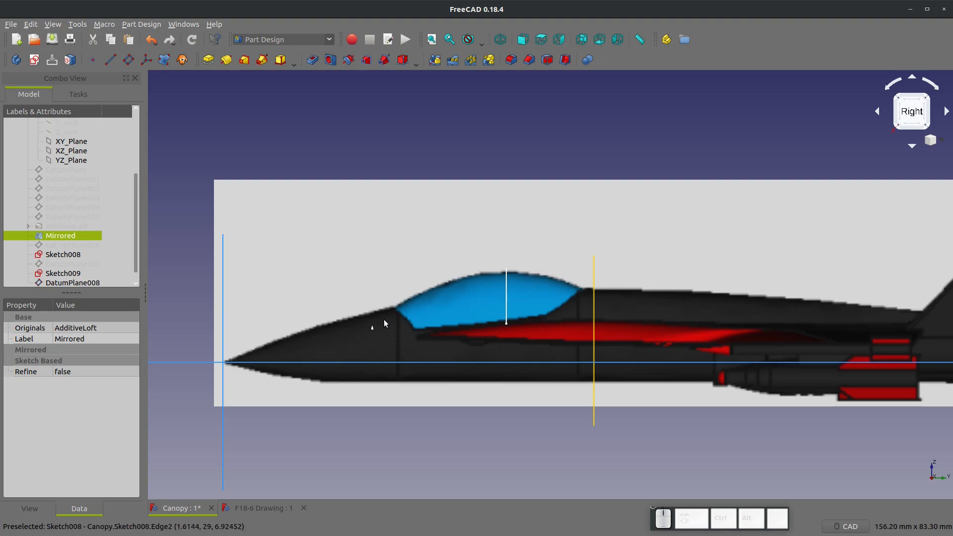
mouse_move(484, 280)
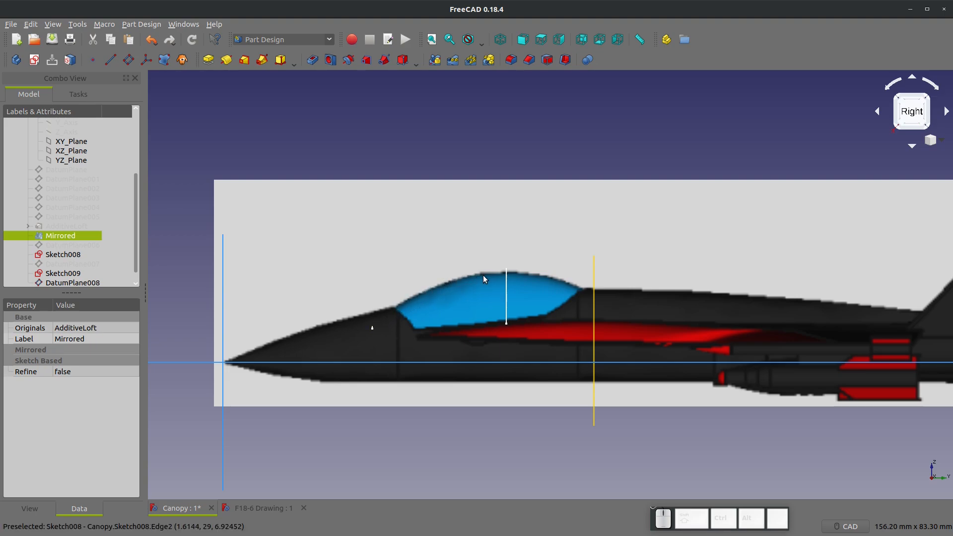
mouse_move(390, 307)
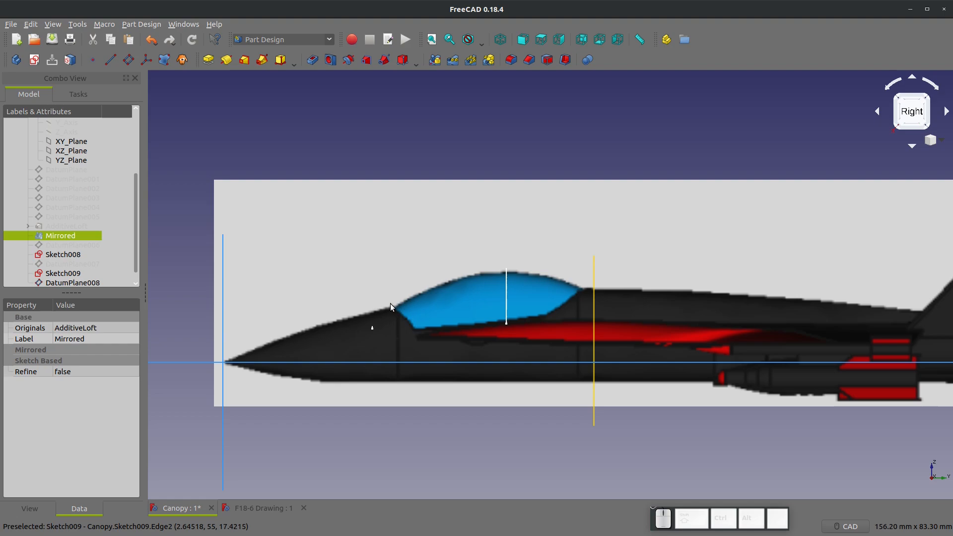
mouse_move(356, 334)
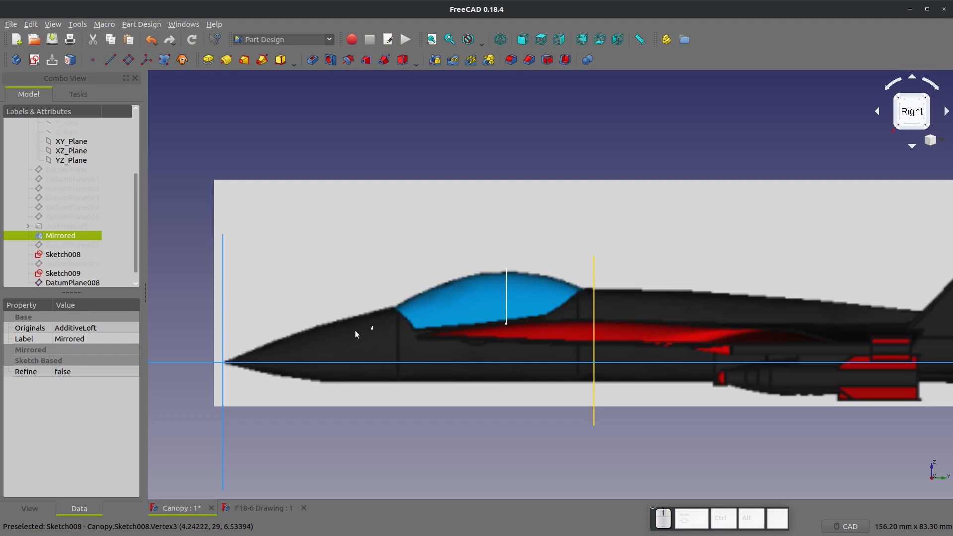
mouse_move(400, 321)
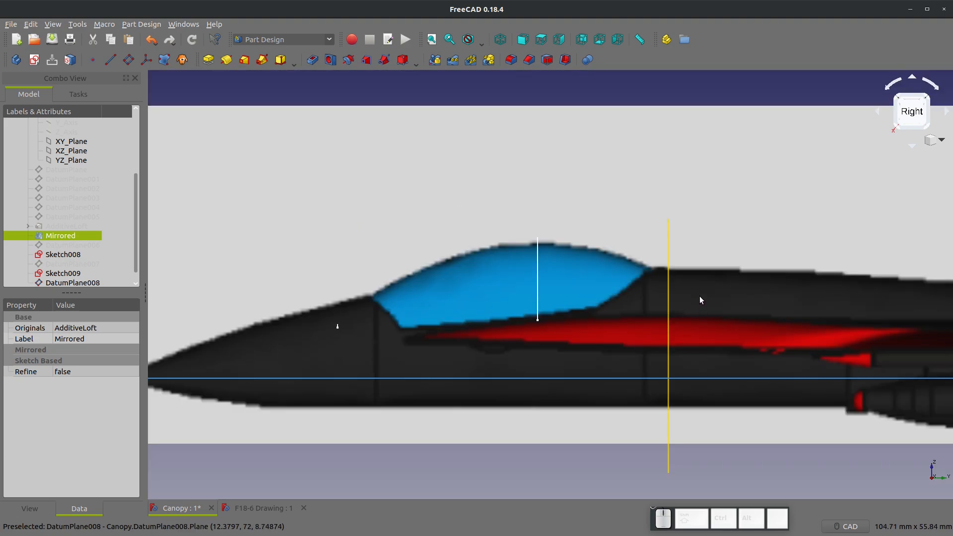
mouse_move(350, 302)
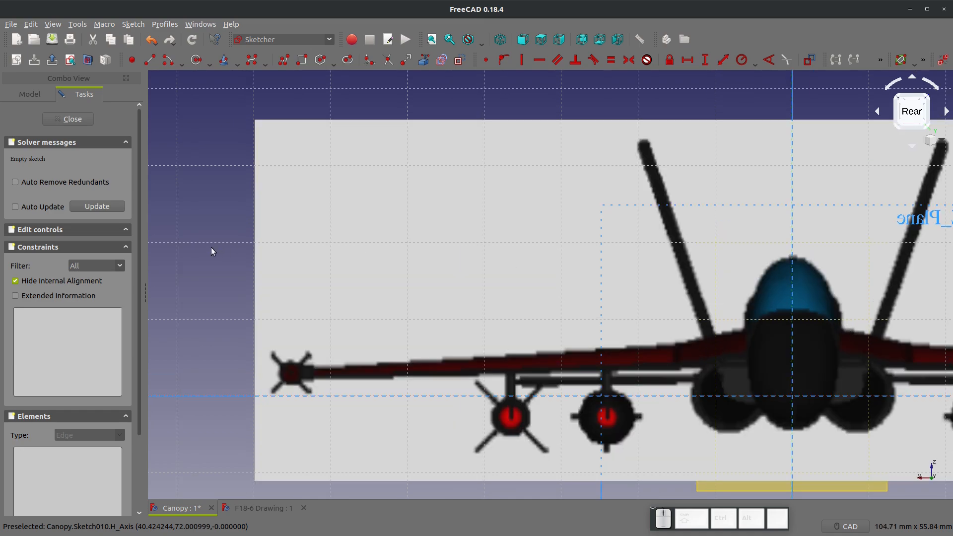
Reshape the rear construction line and raise the arch's middle pole, checking Right and axonometric views.
click(29, 94)
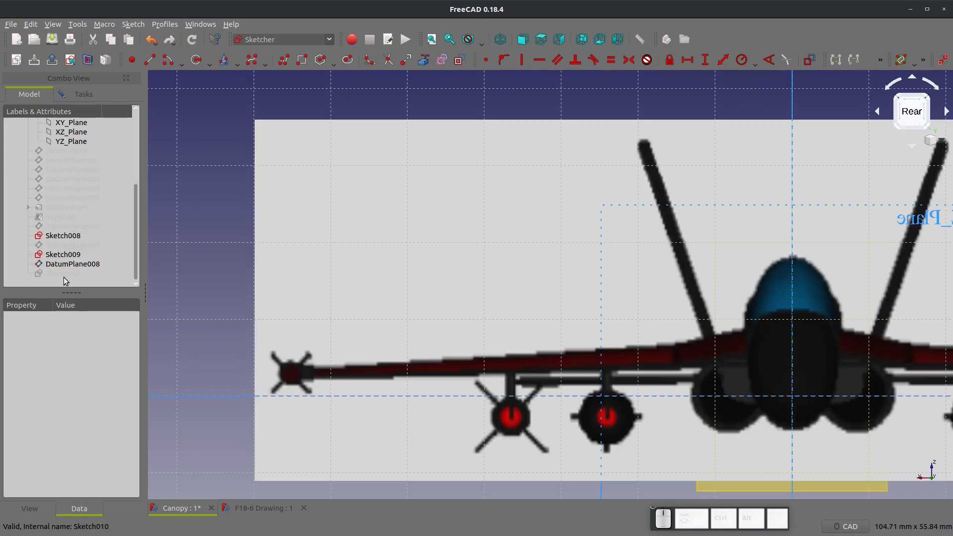
click(63, 272)
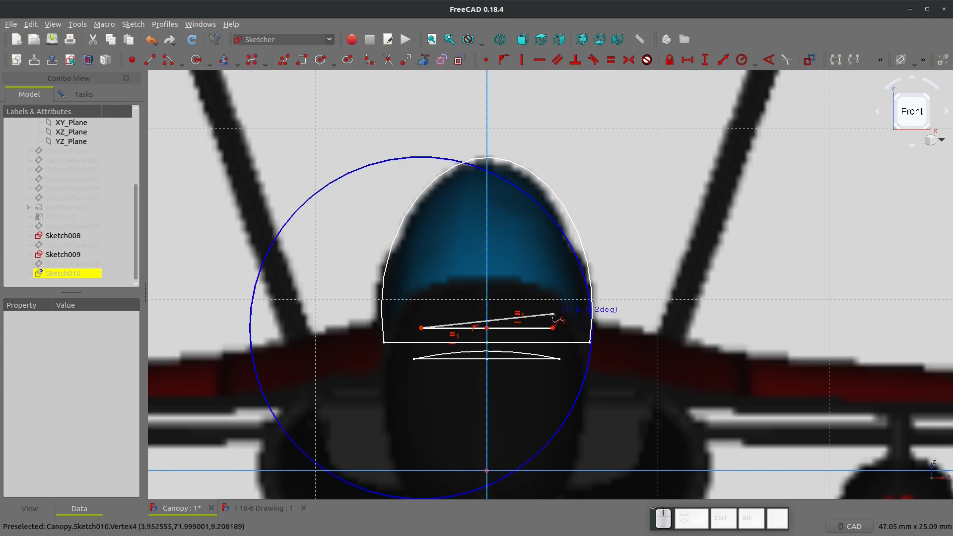
drag(553, 310, 489, 298)
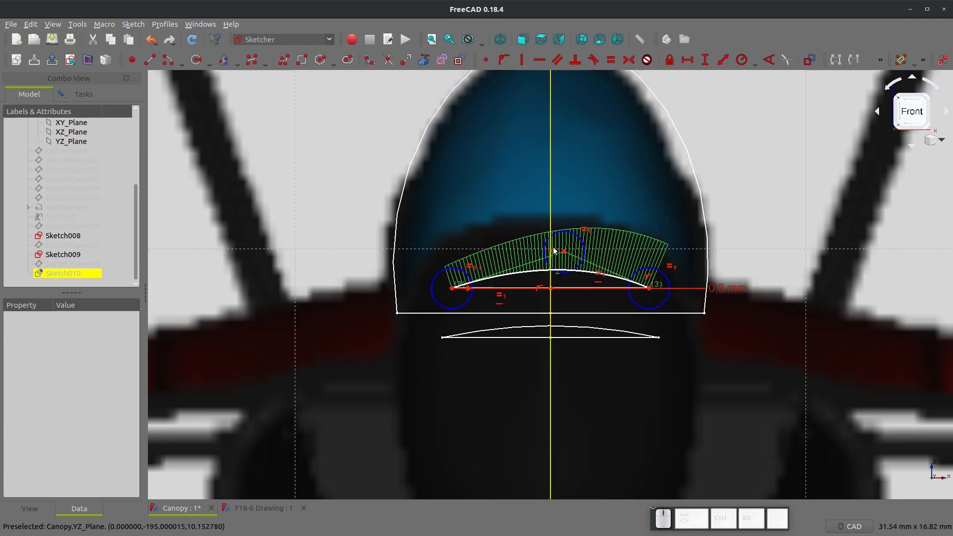
click(63, 273)
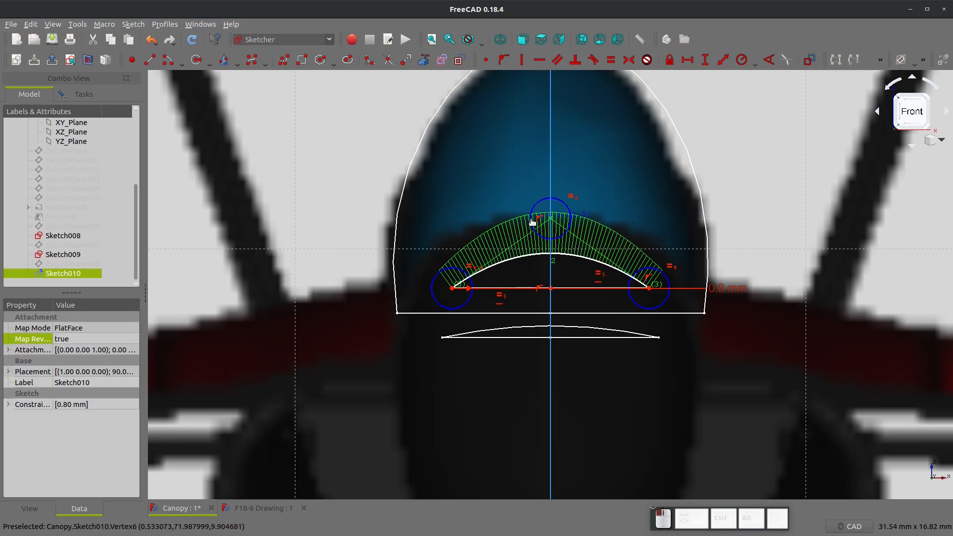
click(541, 40)
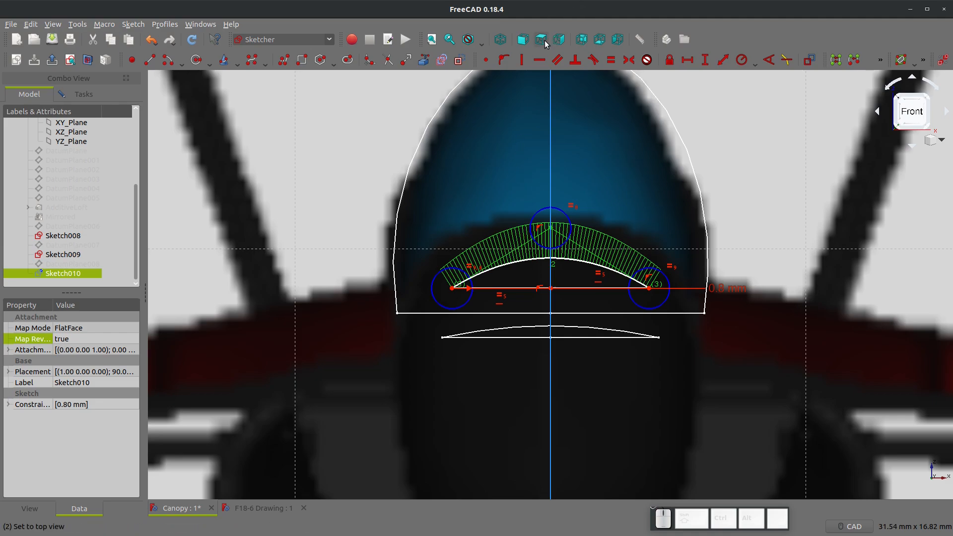
click(539, 39)
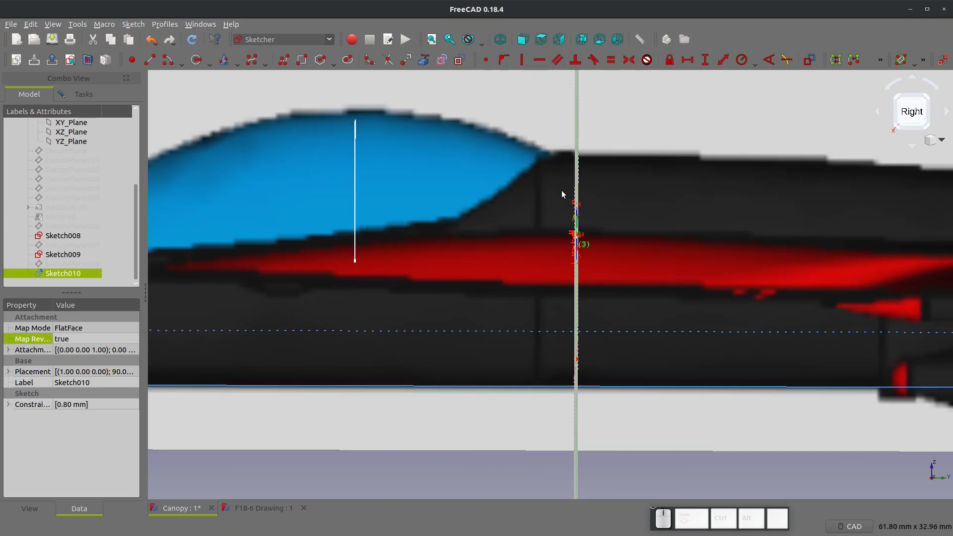
click(559, 39)
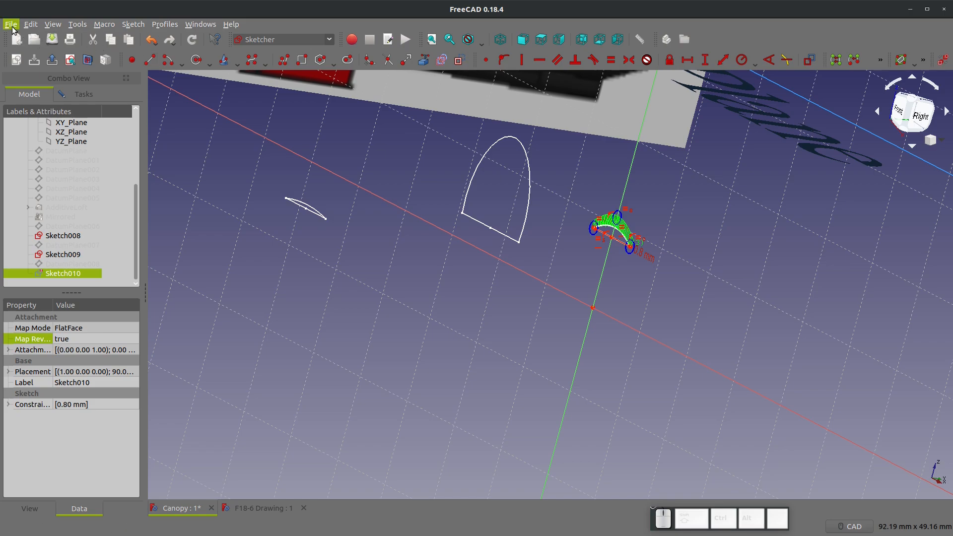
mouse_move(71, 122)
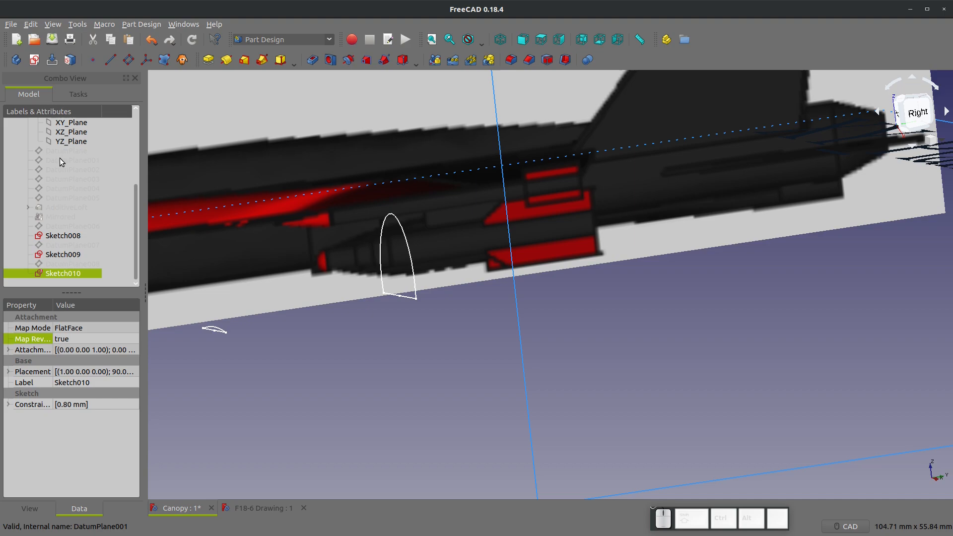
Reopen Sketch010 and close the Sketcher to return to Part Design.
double_click(63, 273)
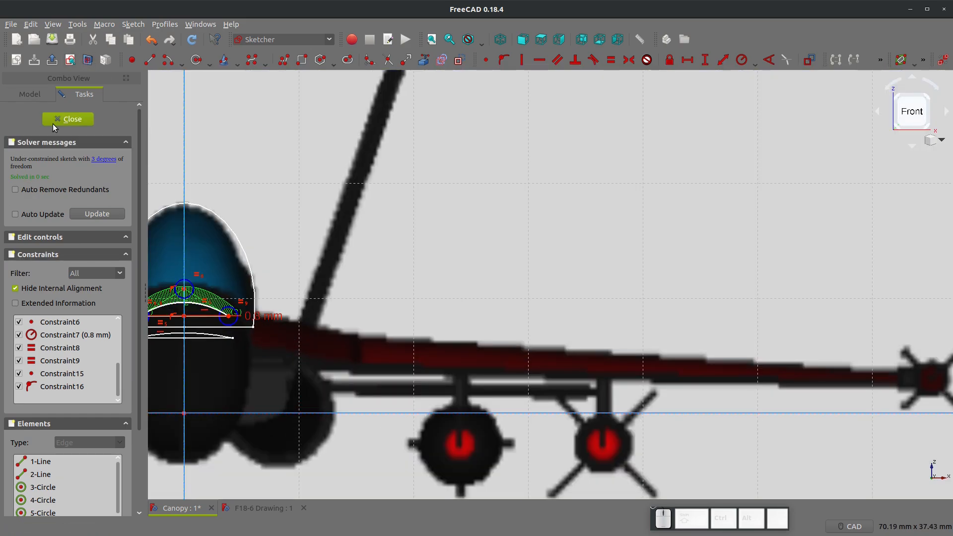
click(67, 119)
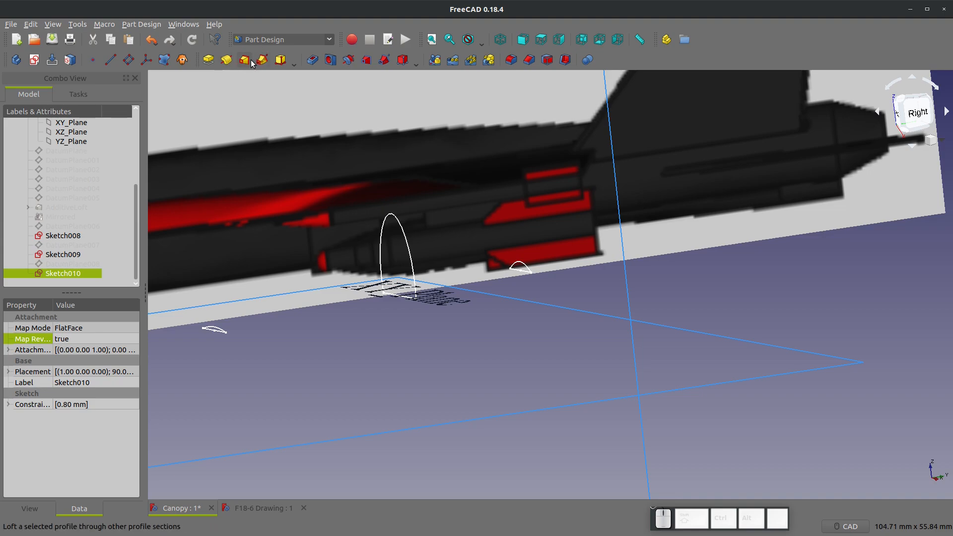
Create an additive loft from Sketch008 through Sketch009 and Sketch010.
click(250, 60)
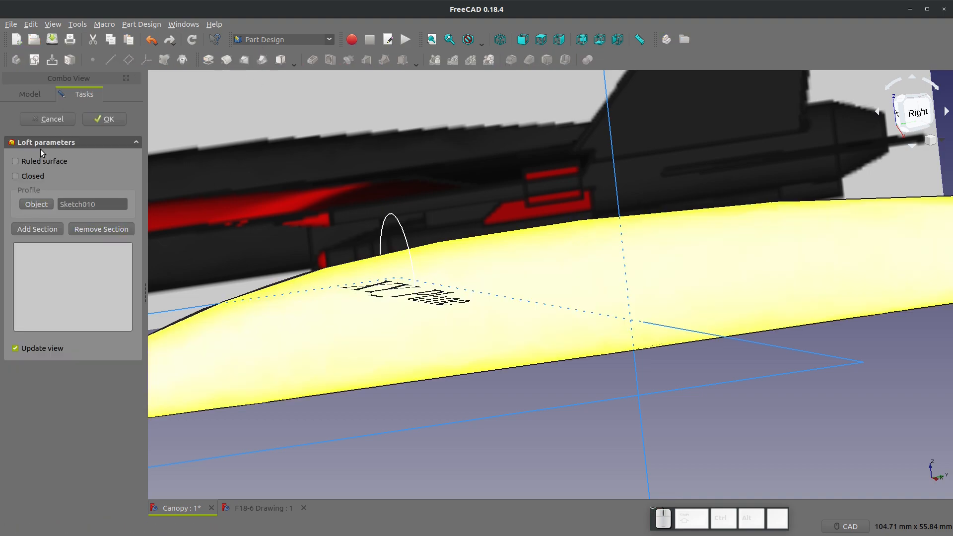
click(103, 118)
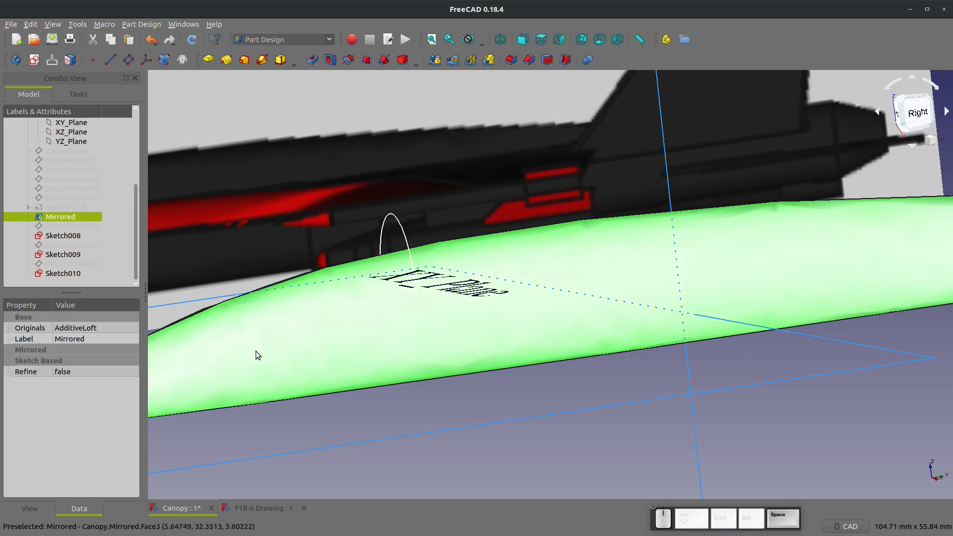
click(63, 235)
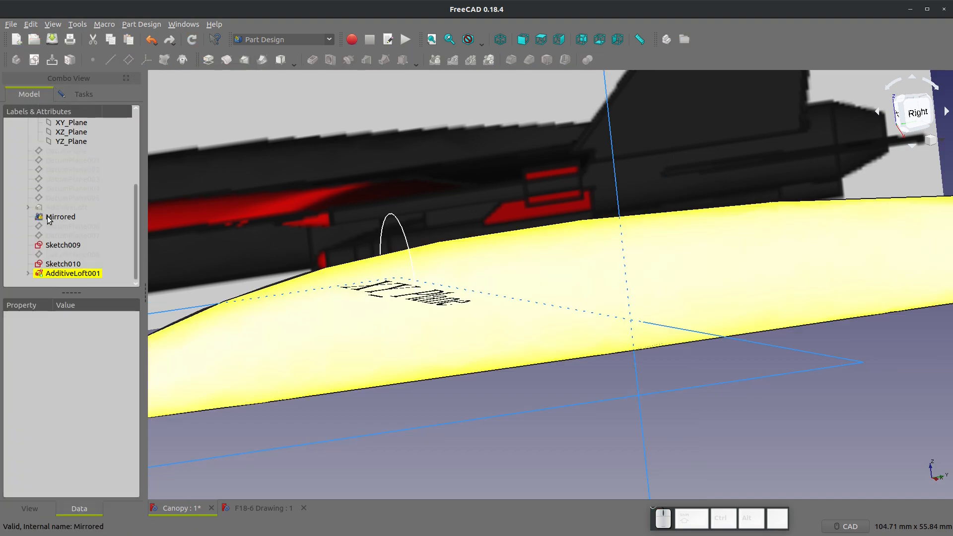
click(60, 216)
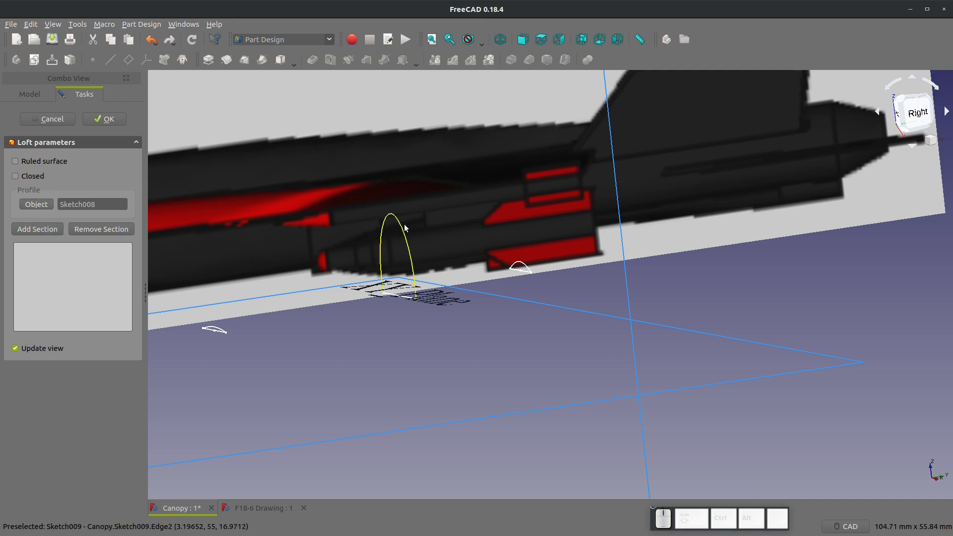
click(37, 229)
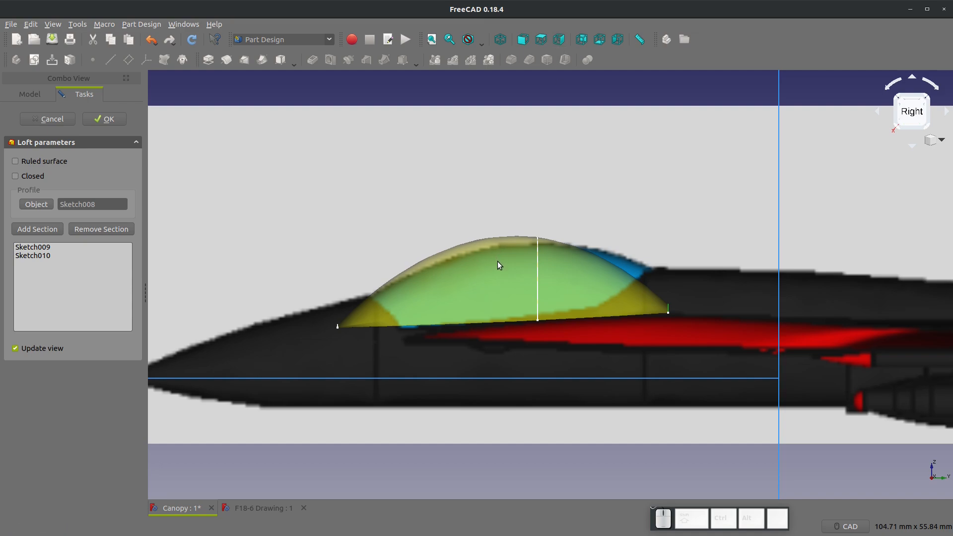
mouse_move(422, 272)
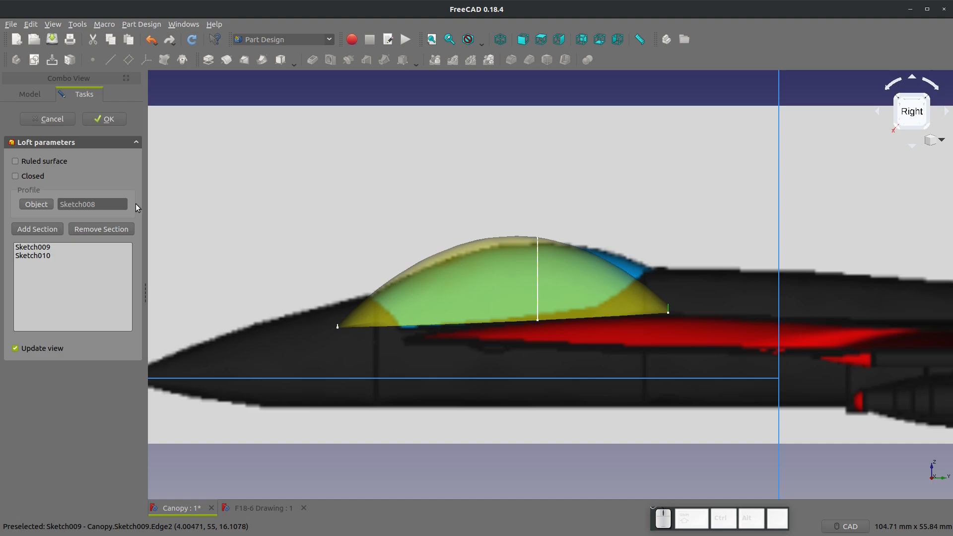
click(104, 119)
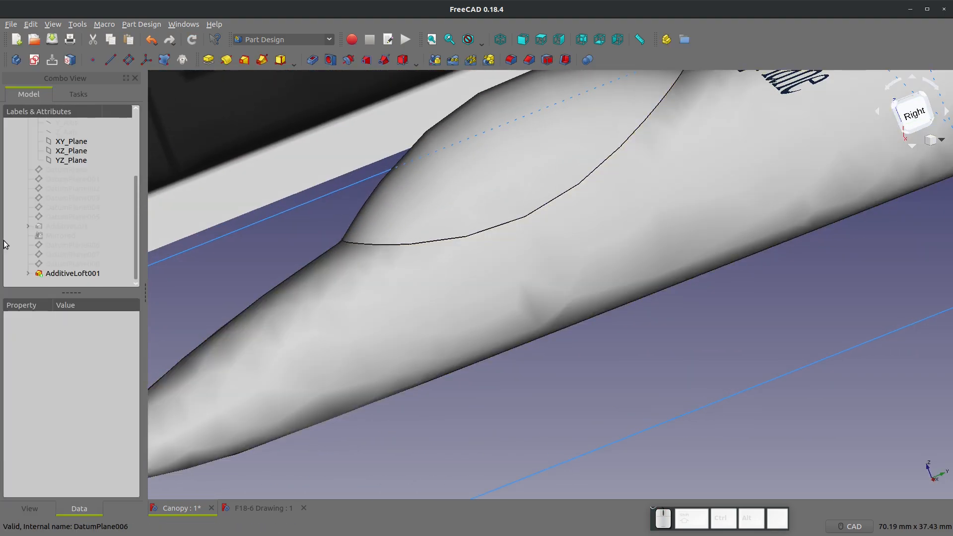
click(71, 245)
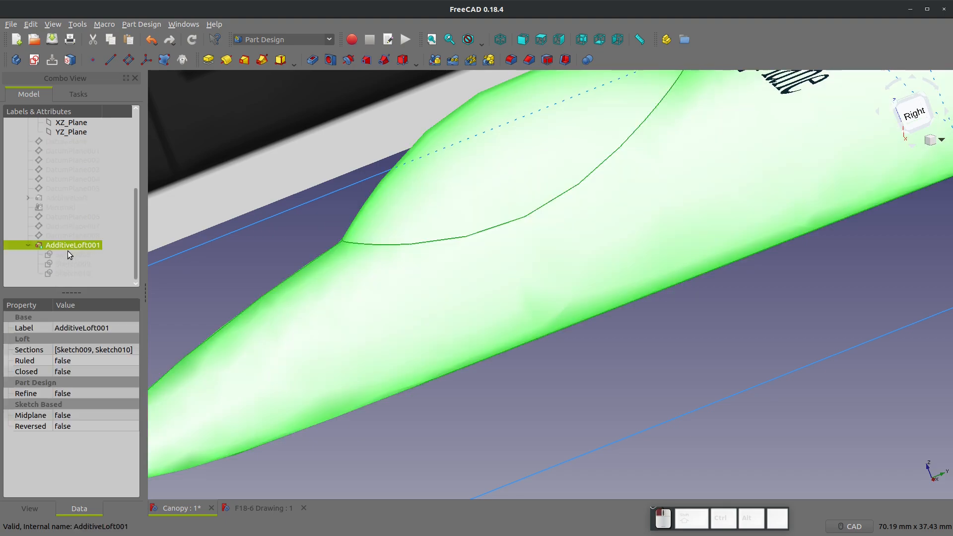
click(72, 254)
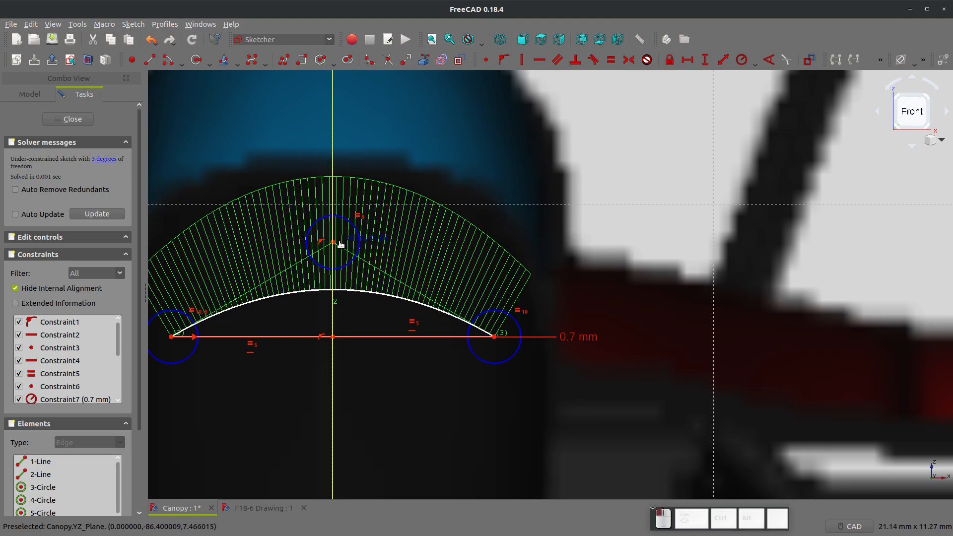
click(554, 39)
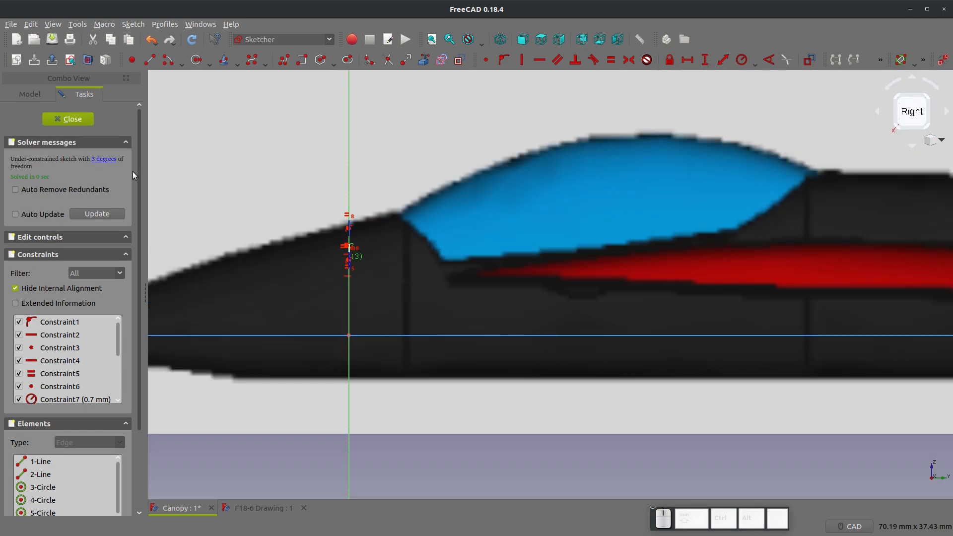
click(68, 119)
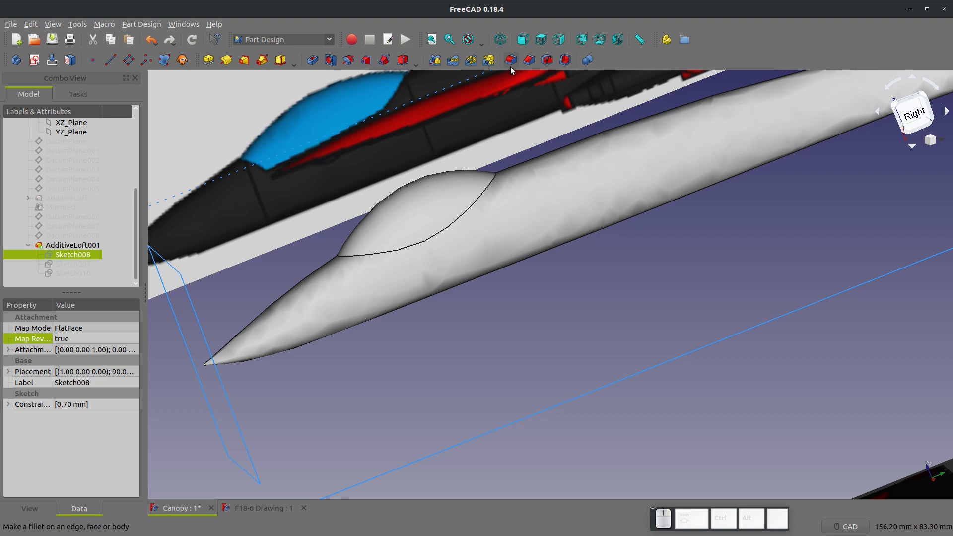
Edit DatumPlane008 and raise its attachment offset Z to 77 mm.
click(557, 39)
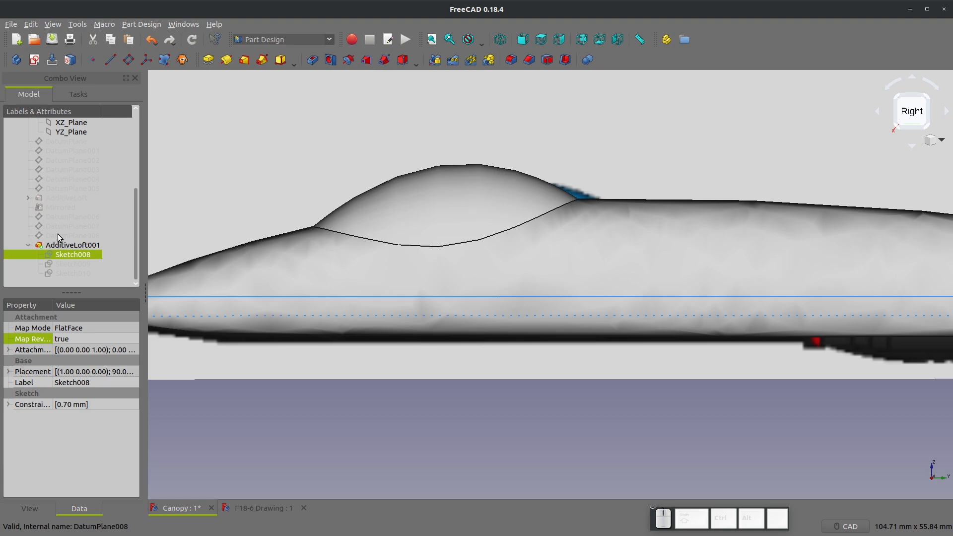
right_click(72, 235)
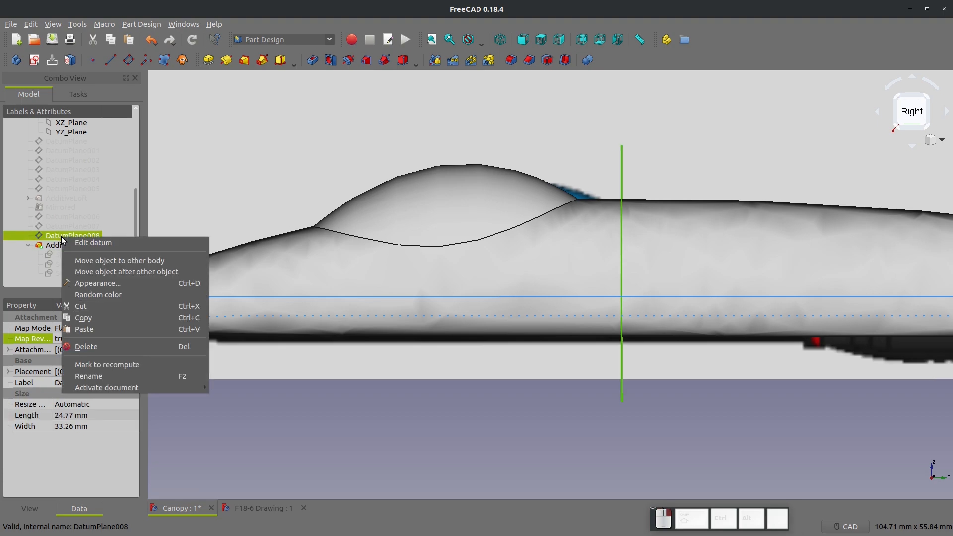
click(92, 243)
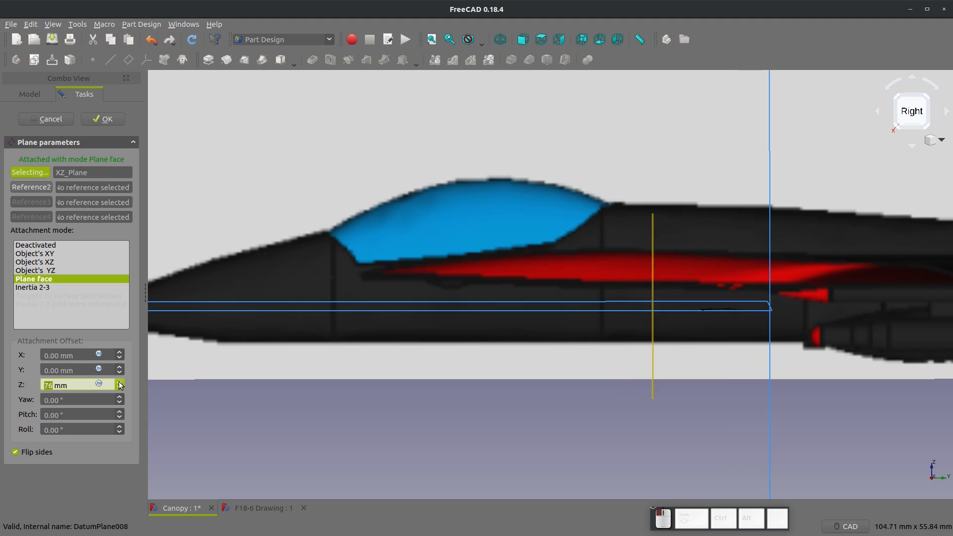
click(119, 381)
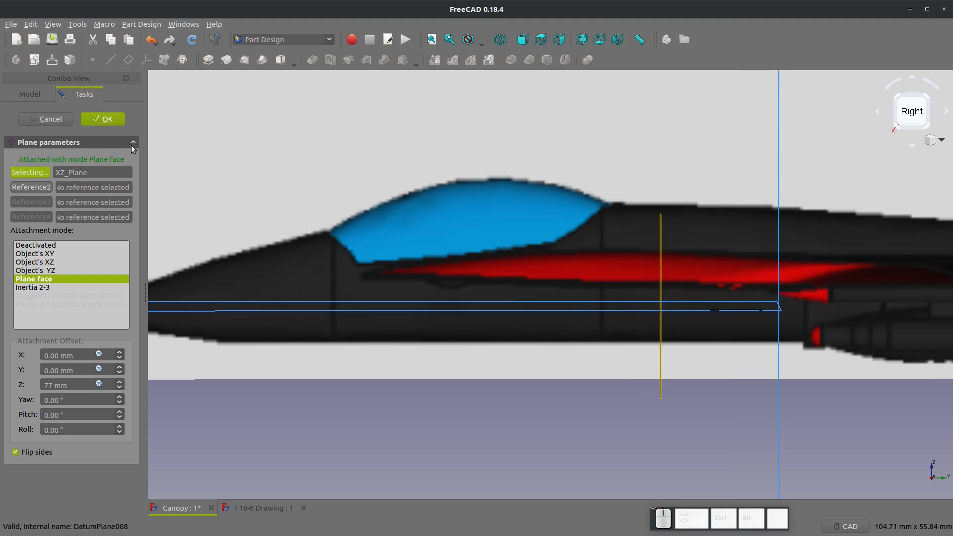